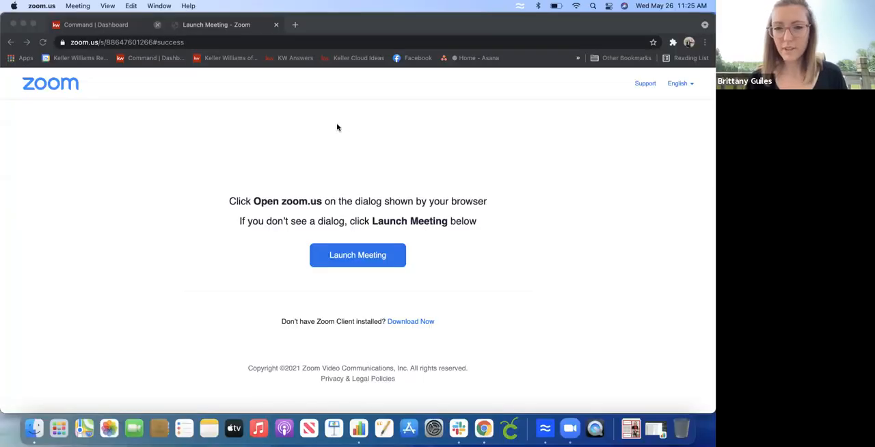
mouse_move(687, 342)
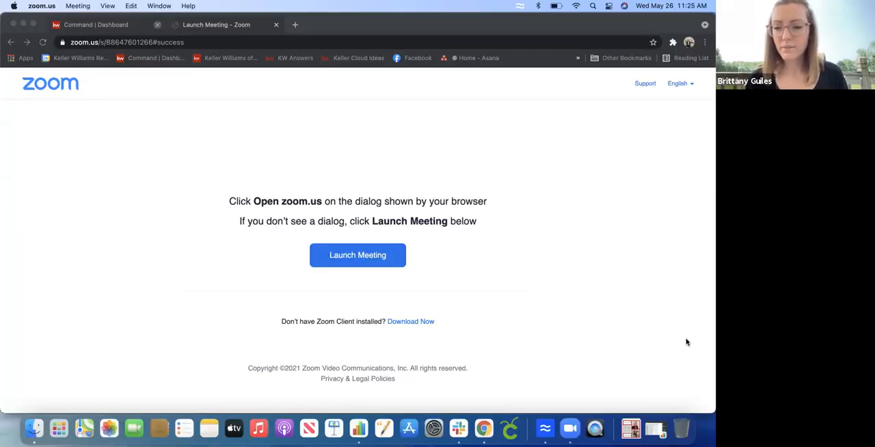
Switch to the 'Command | Dashboard' tab in Chrome
left_click(96, 24)
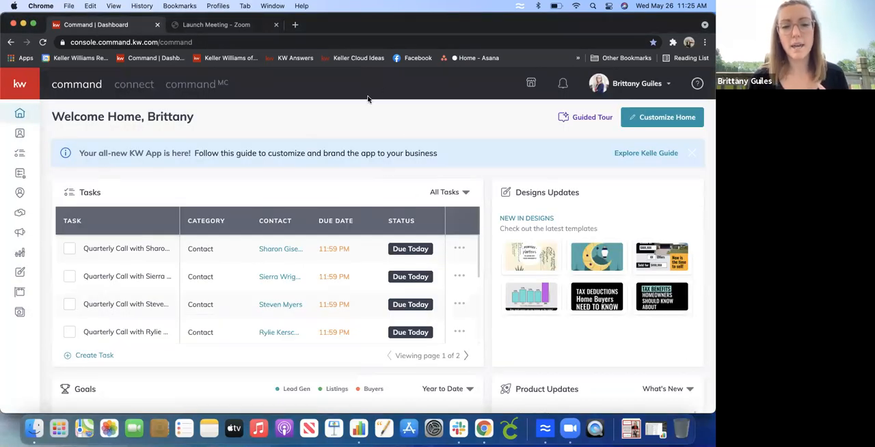
mouse_move(328, 116)
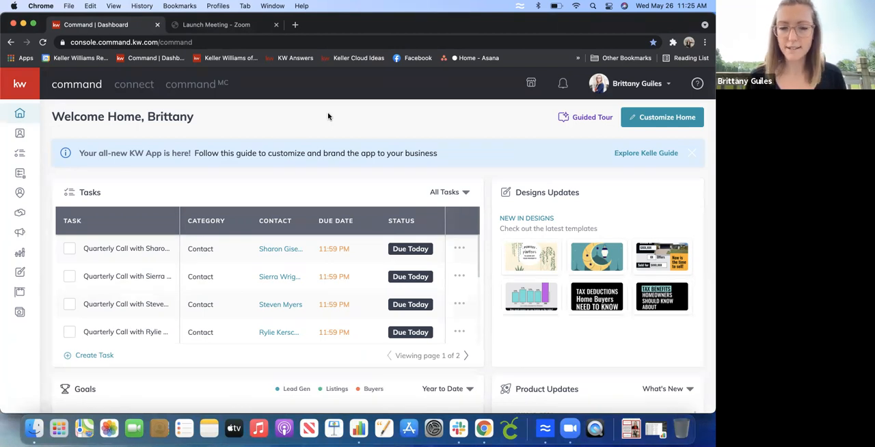
Open the Goals widget, then go to Reports and its Goals tab
scroll("down", 3)
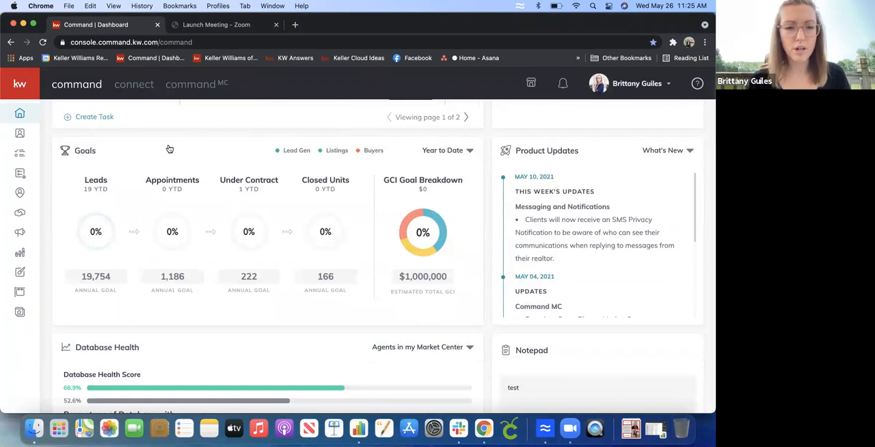
left_click(85, 151)
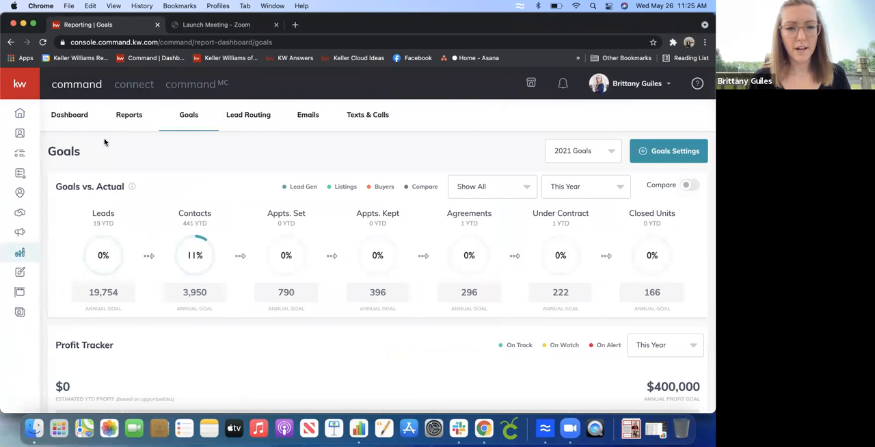
mouse_move(402, 164)
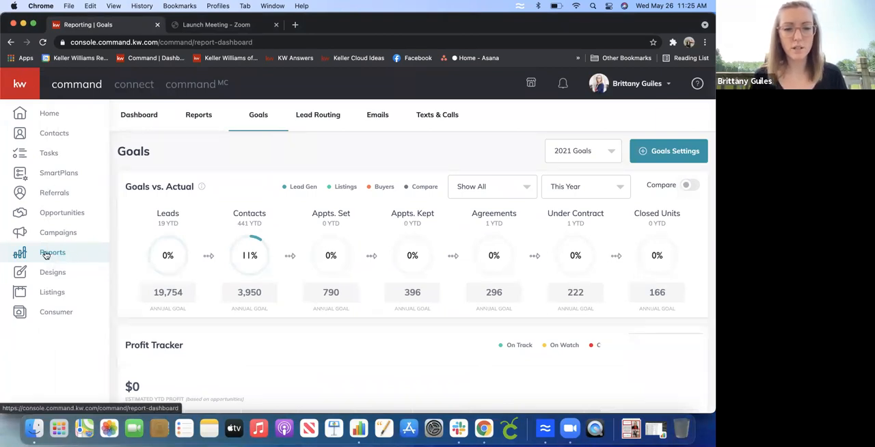
left_click(139, 114)
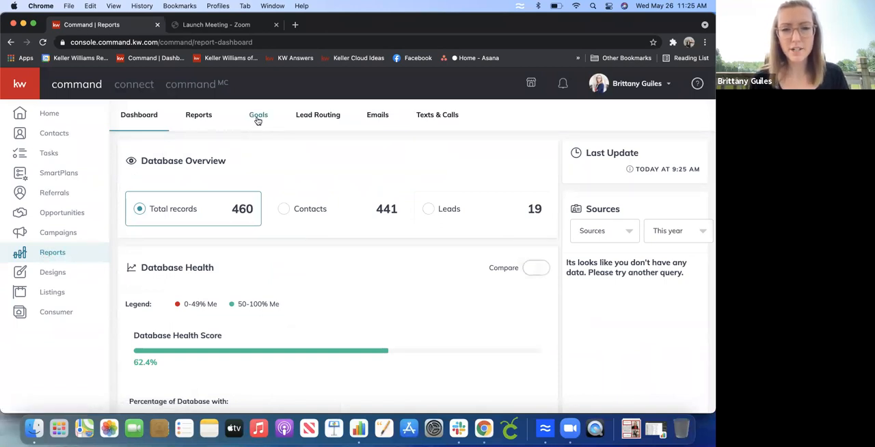
left_click(259, 114)
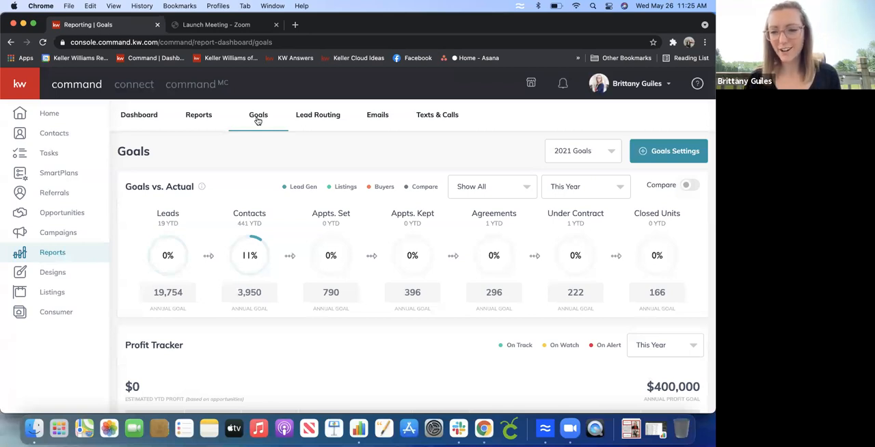
mouse_move(437, 287)
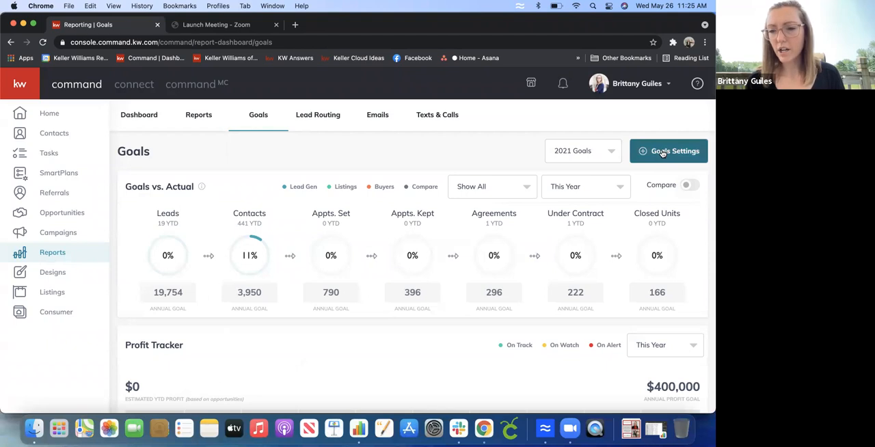
Open Goals Settings and start the Kelle Guides goal-setting walkthrough
left_click(668, 151)
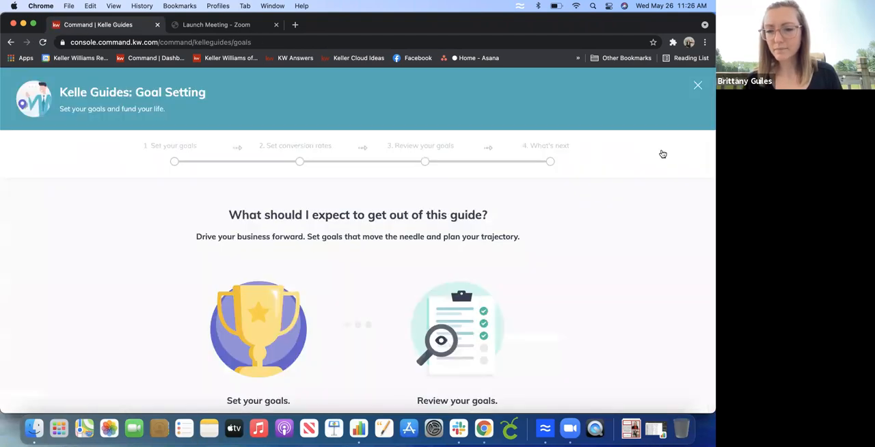
scroll("down", 3)
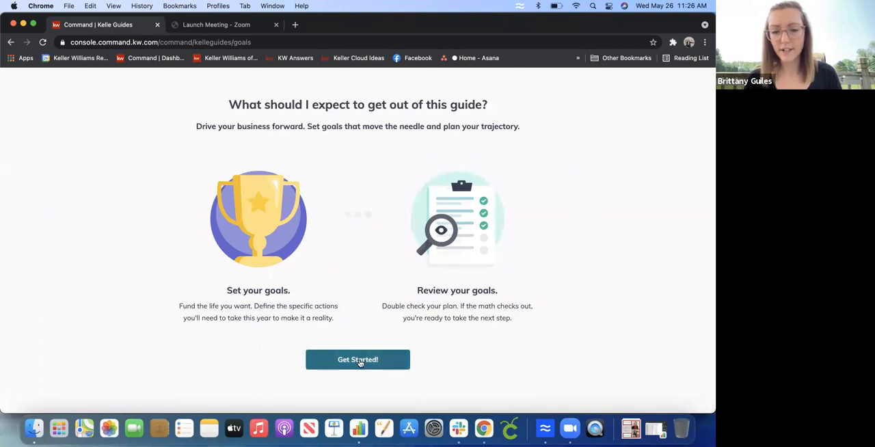
left_click(357, 360)
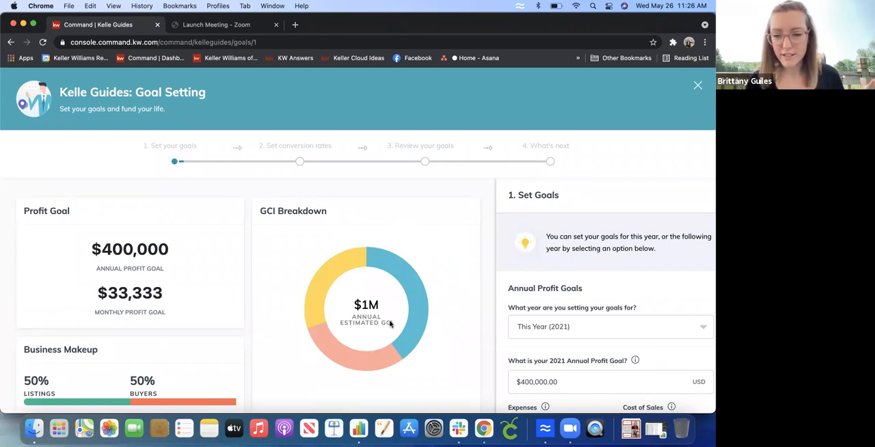
mouse_move(479, 281)
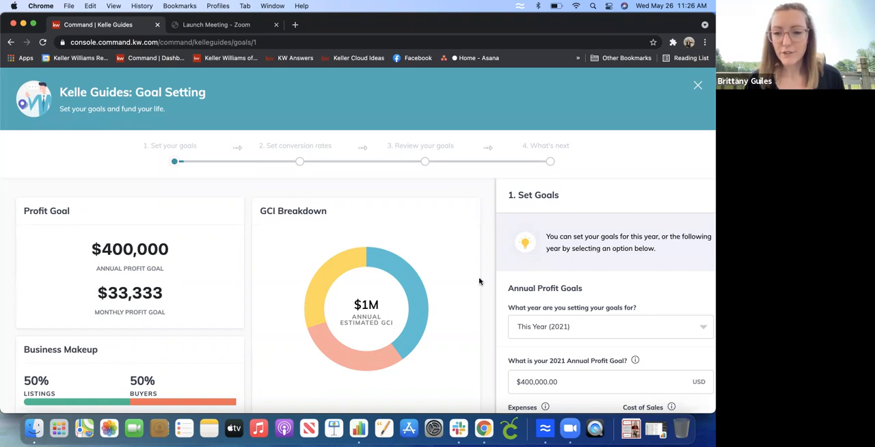
scroll("down", 3)
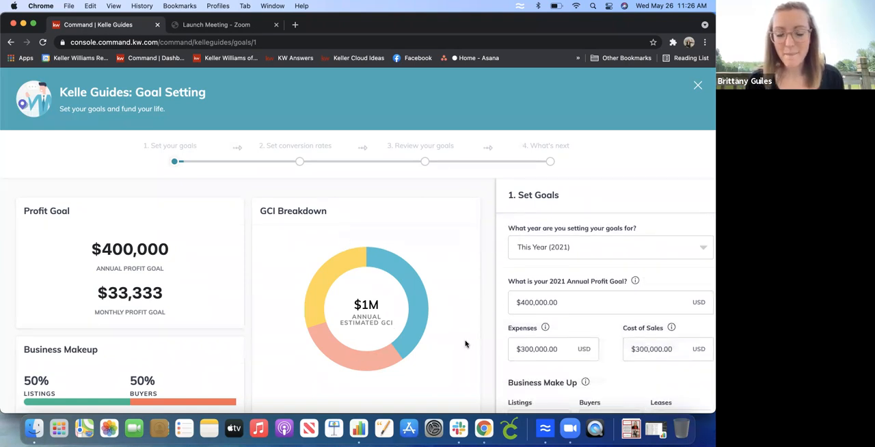
scroll("down", 3)
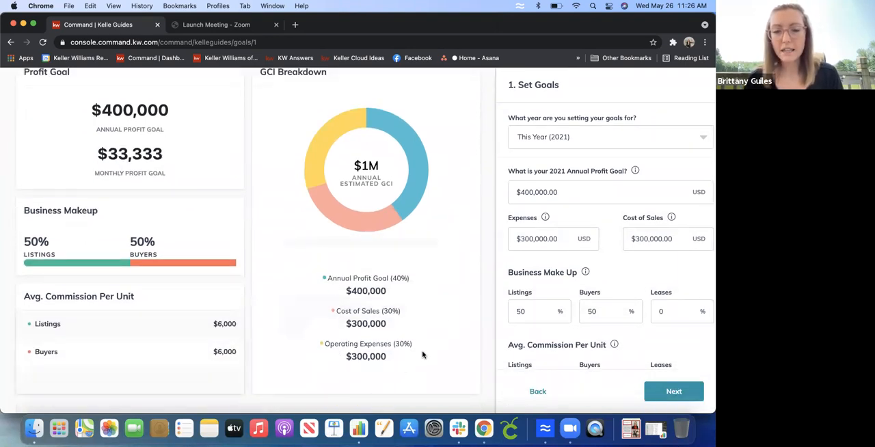
mouse_move(457, 308)
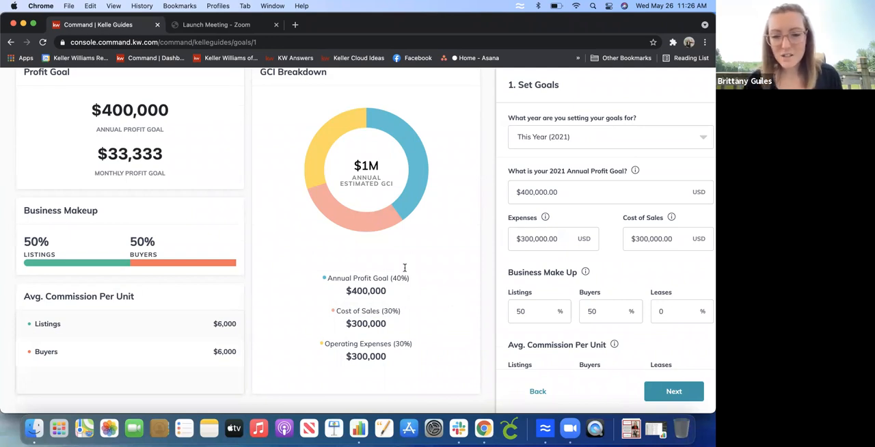
mouse_move(367, 278)
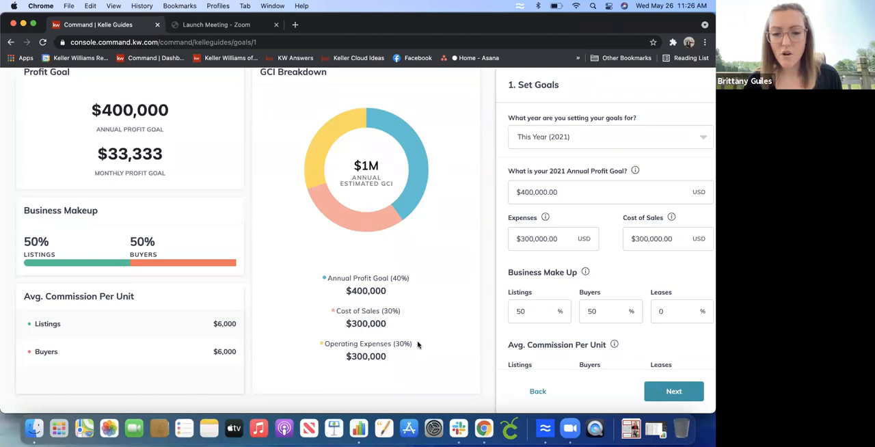
mouse_move(450, 356)
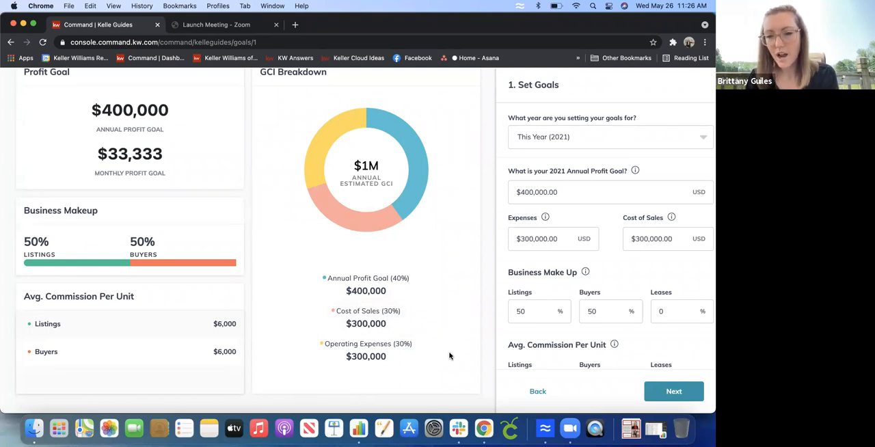
mouse_move(638, 146)
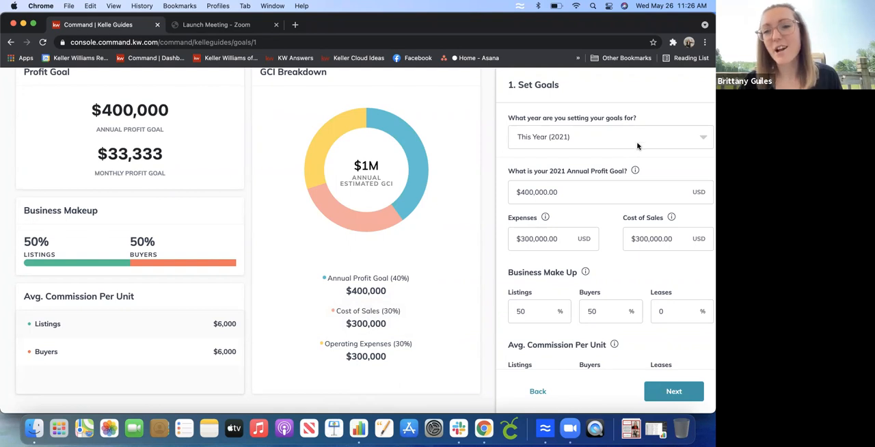
mouse_move(525, 199)
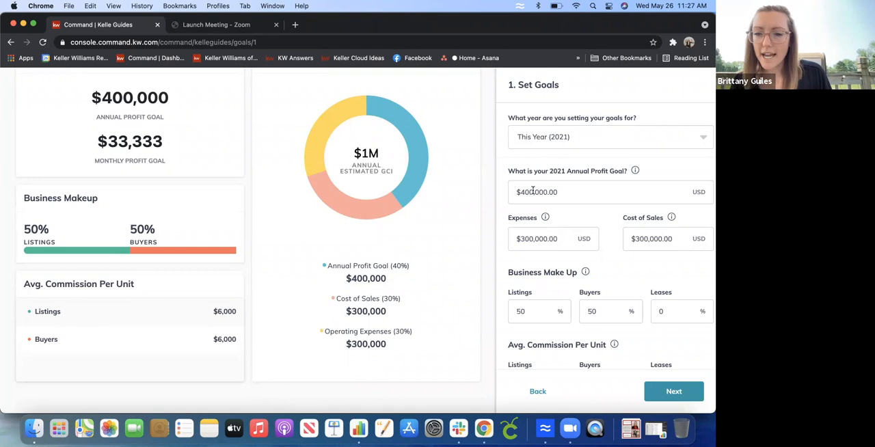
mouse_move(649, 175)
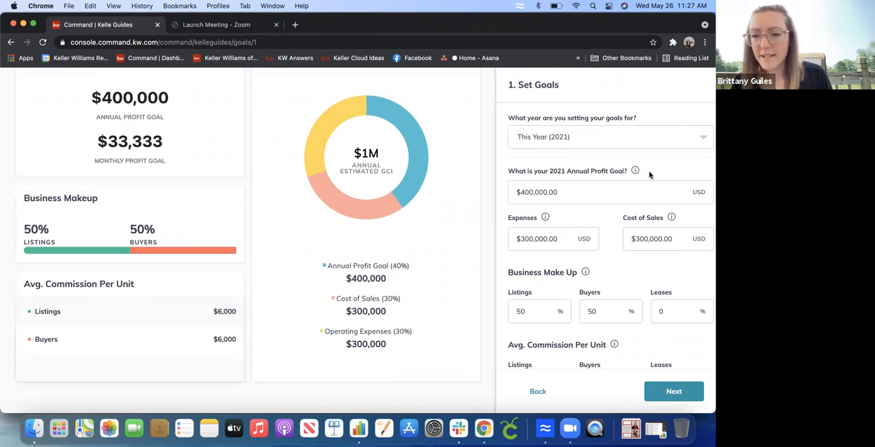
mouse_move(640, 173)
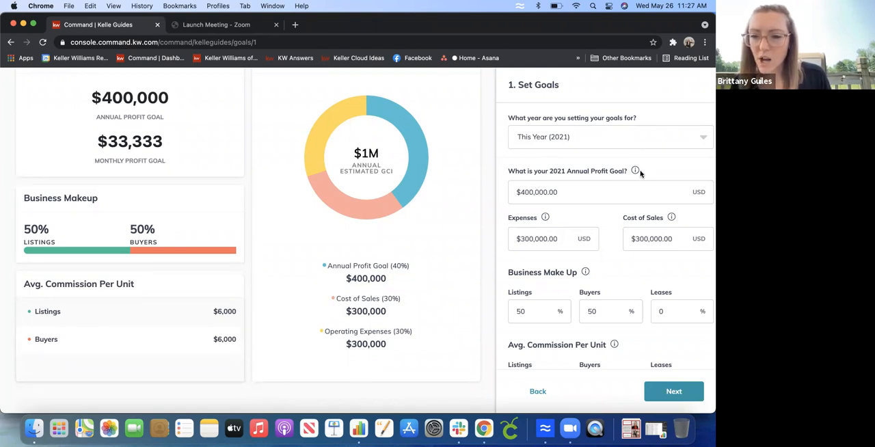
mouse_move(634, 171)
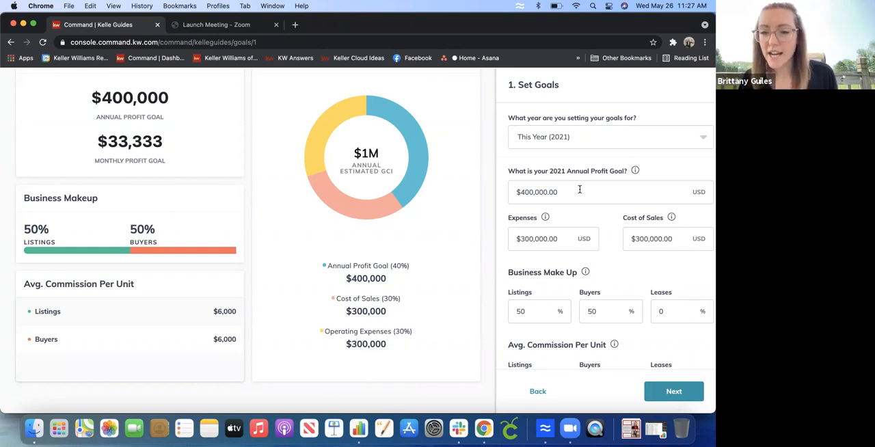
left_click(595, 192)
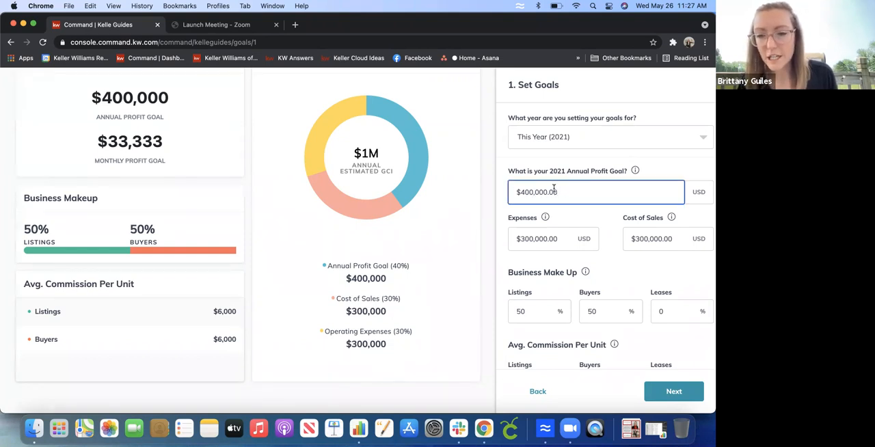
left_click(538, 239)
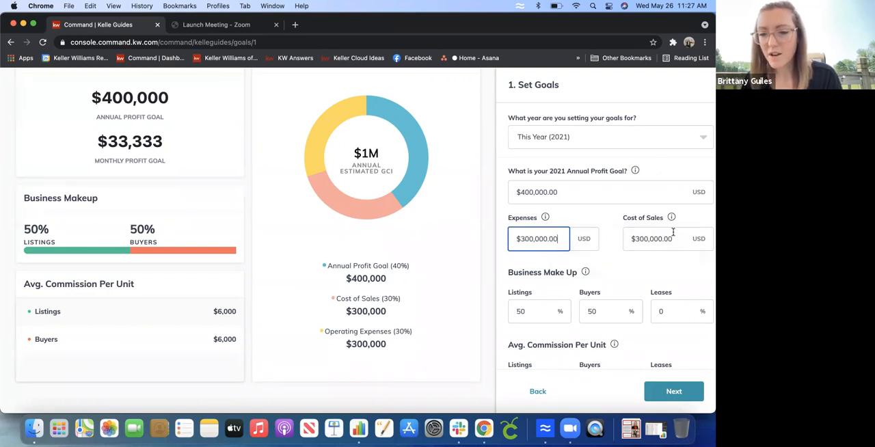
mouse_move(545, 217)
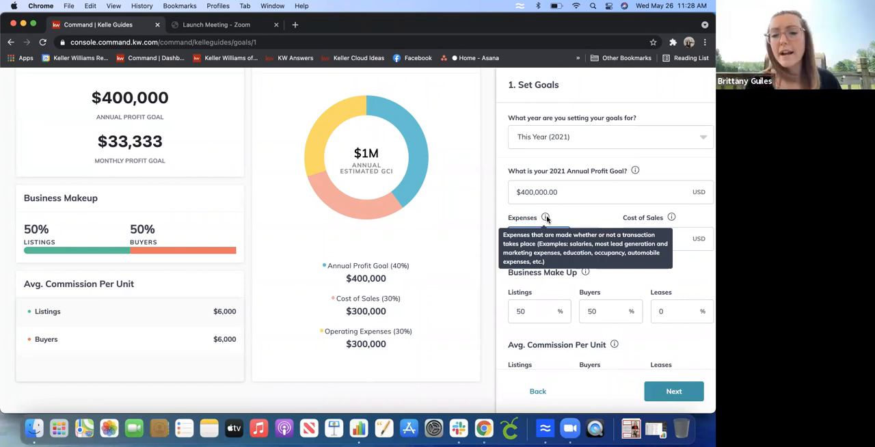
left_click(538, 239)
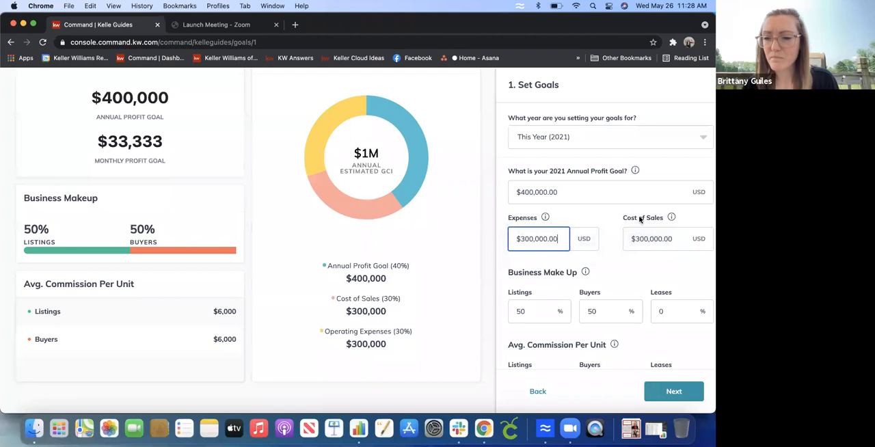
mouse_move(671, 218)
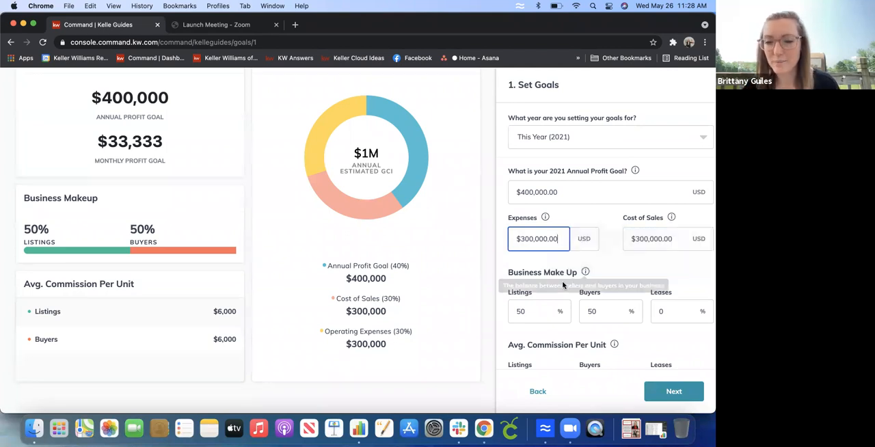
Review the Listings and Buyers makeup fields and advance to conversion rates
scroll("down", 3)
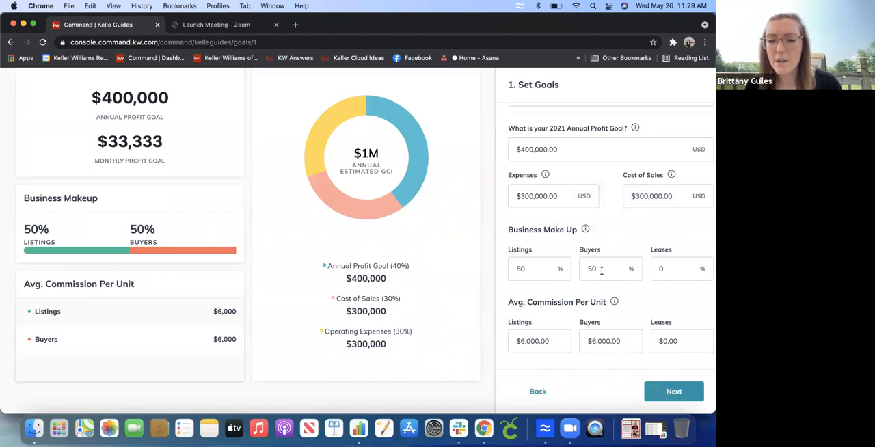
left_click(528, 268)
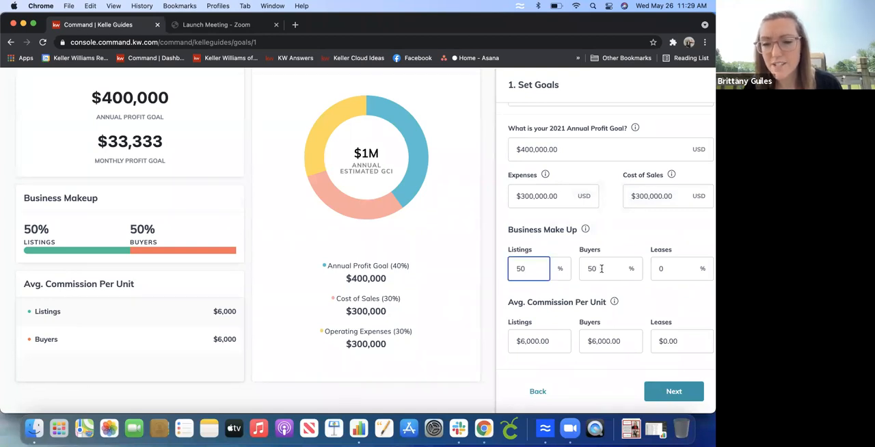
left_click(600, 268)
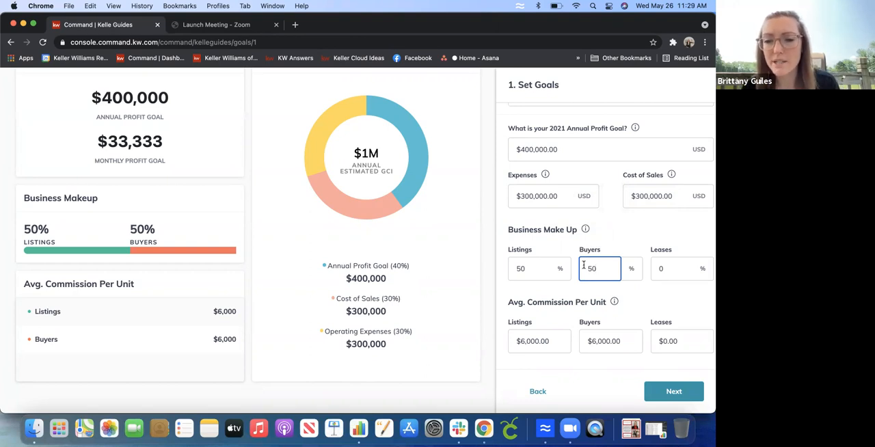
mouse_move(613, 301)
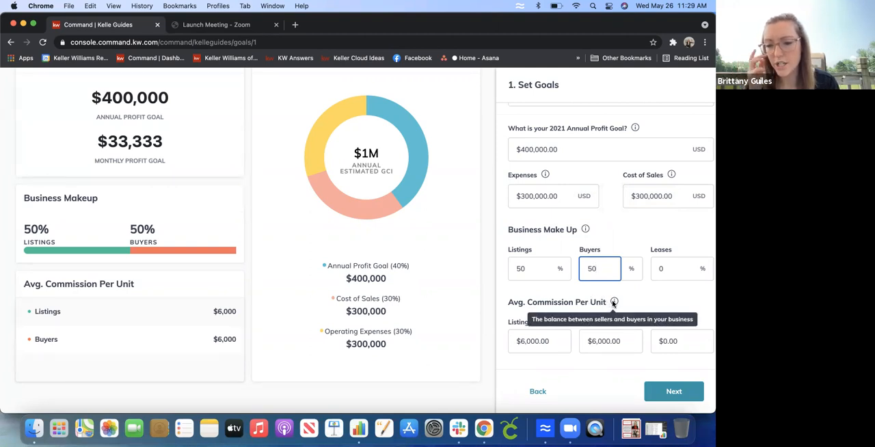
mouse_move(622, 327)
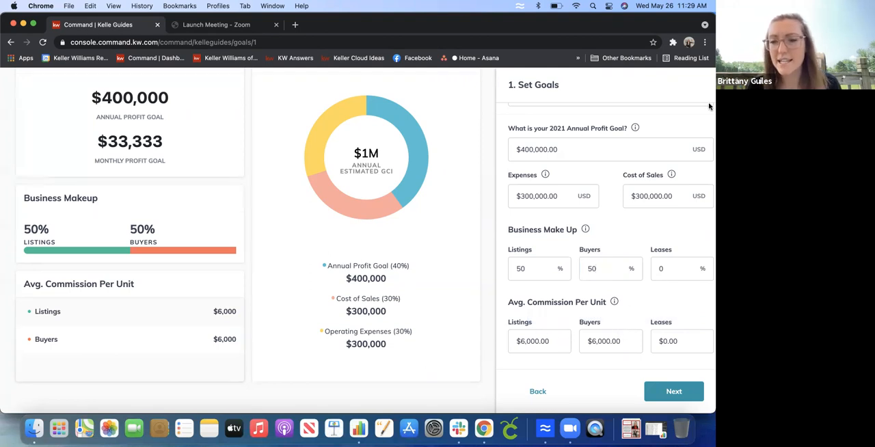
mouse_move(667, 363)
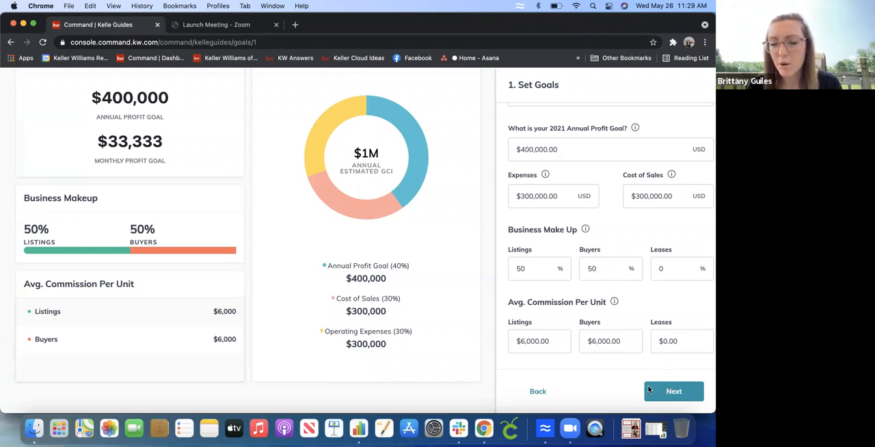
mouse_move(632, 410)
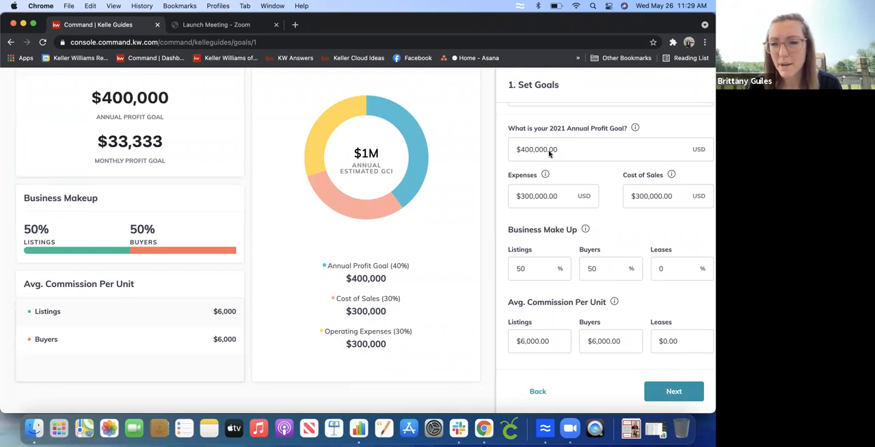
left_click(673, 391)
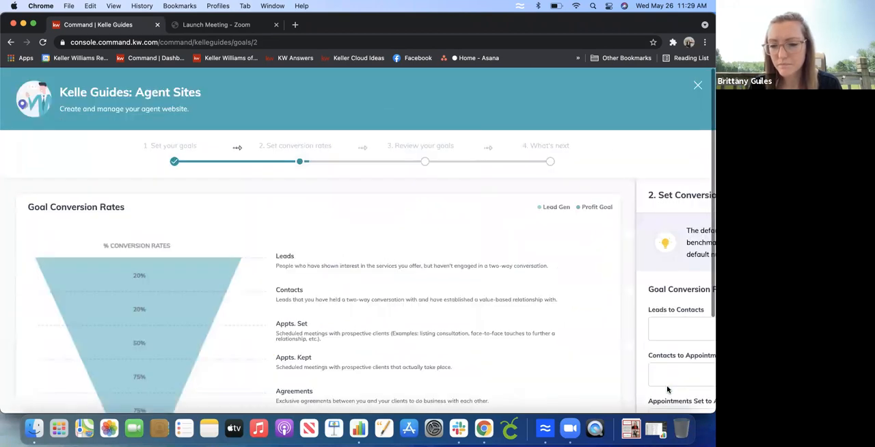
mouse_move(566, 332)
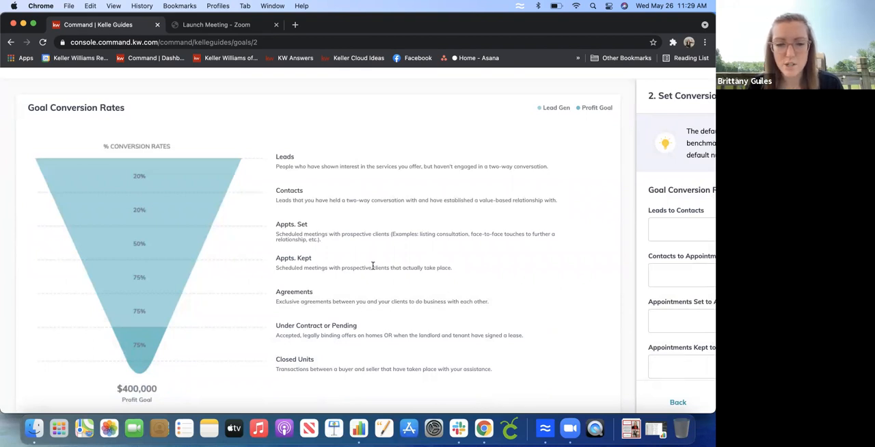
mouse_move(157, 213)
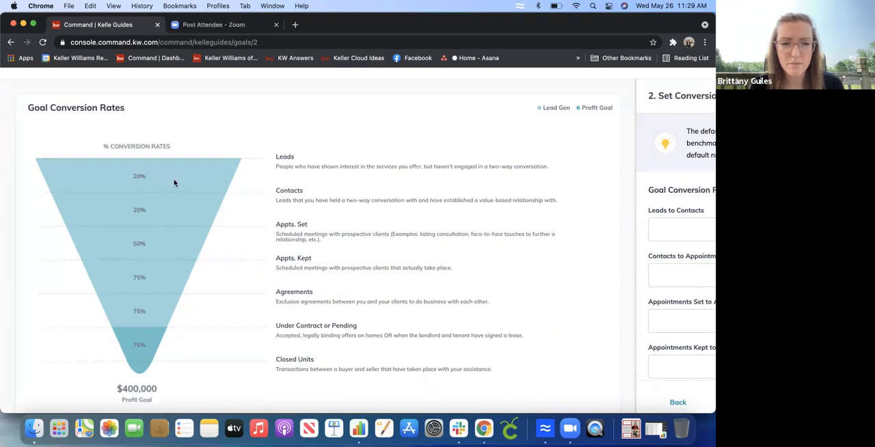
mouse_move(344, 289)
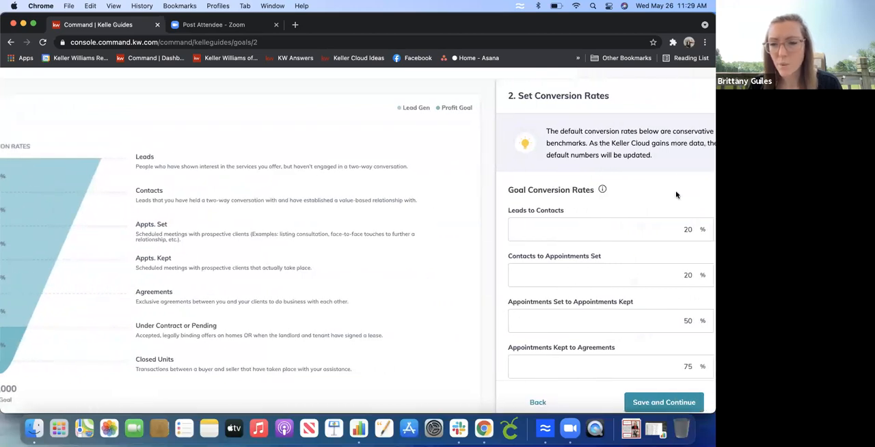
Keep the default conversion percentages and save them
scroll("down", 3)
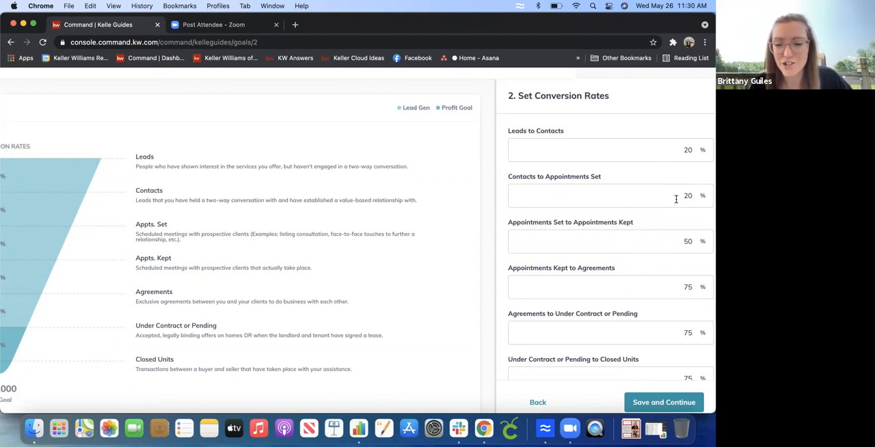
mouse_move(657, 167)
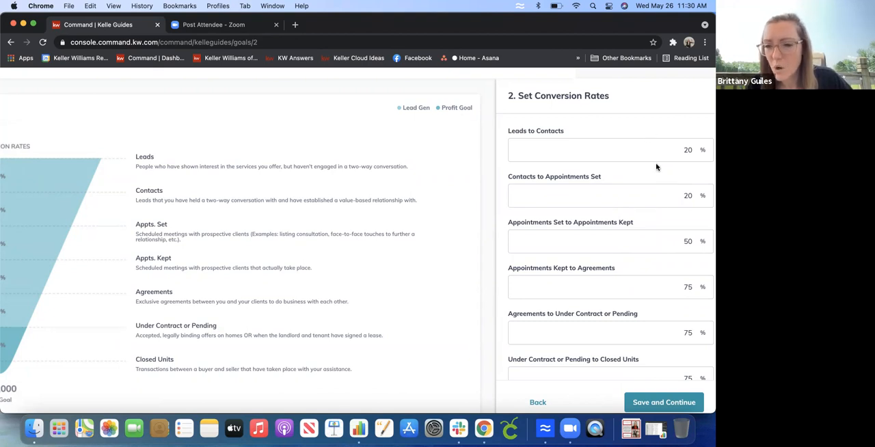
mouse_move(660, 297)
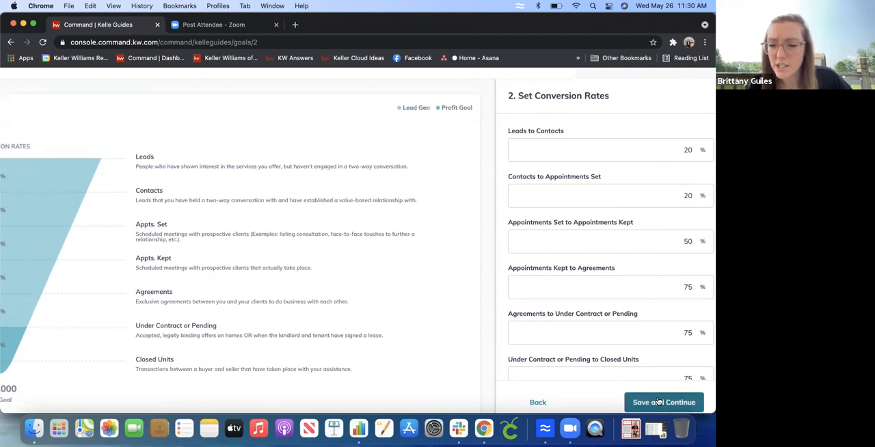
left_click(663, 402)
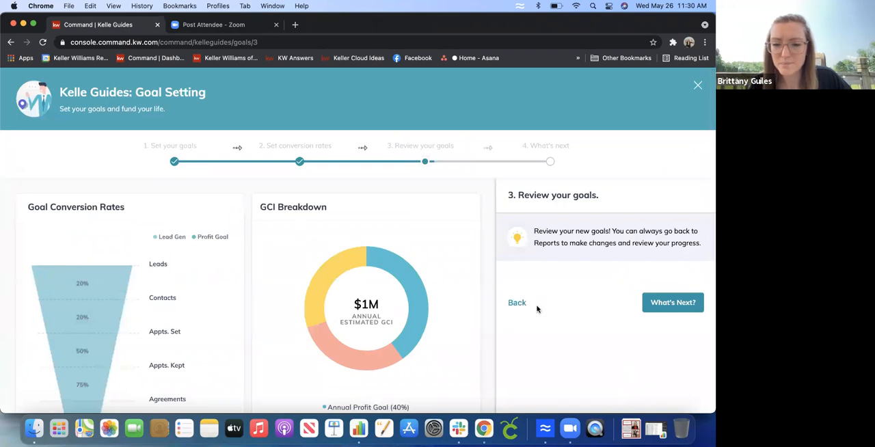
Scroll through the $1M GCI goal review and continue to What's Next
scroll("down", 3)
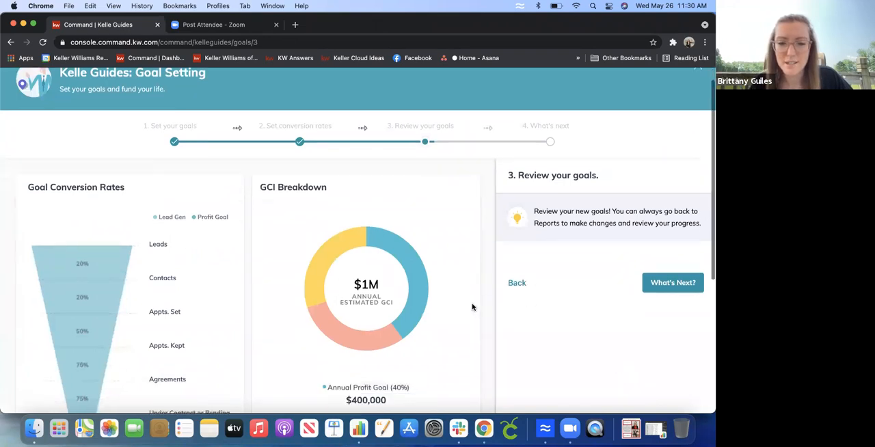
scroll("down", 3)
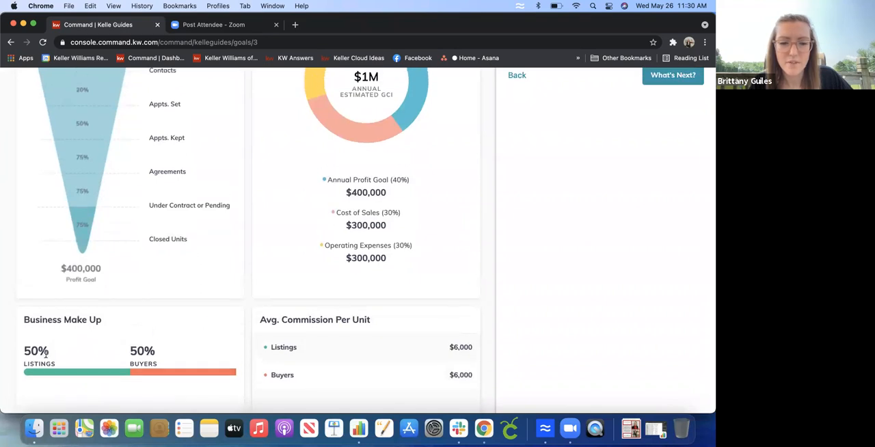
scroll("down", 3)
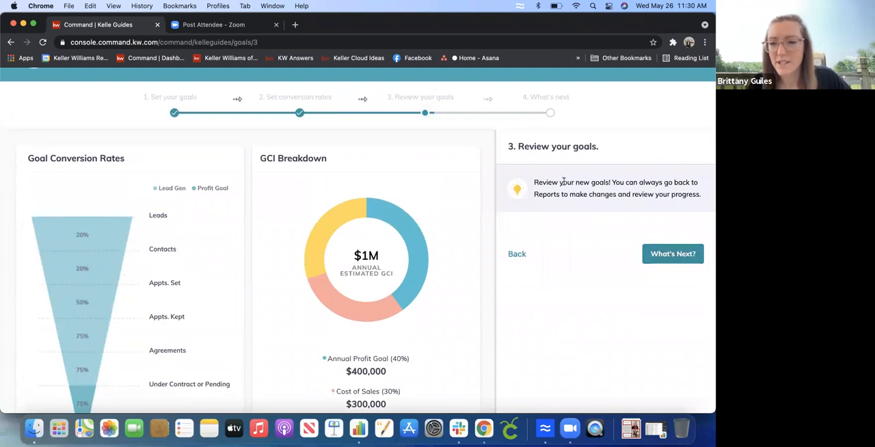
mouse_move(680, 190)
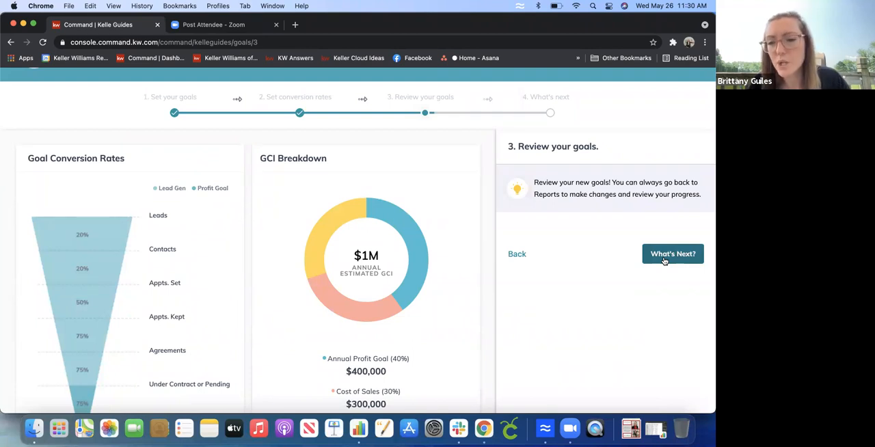
left_click(673, 254)
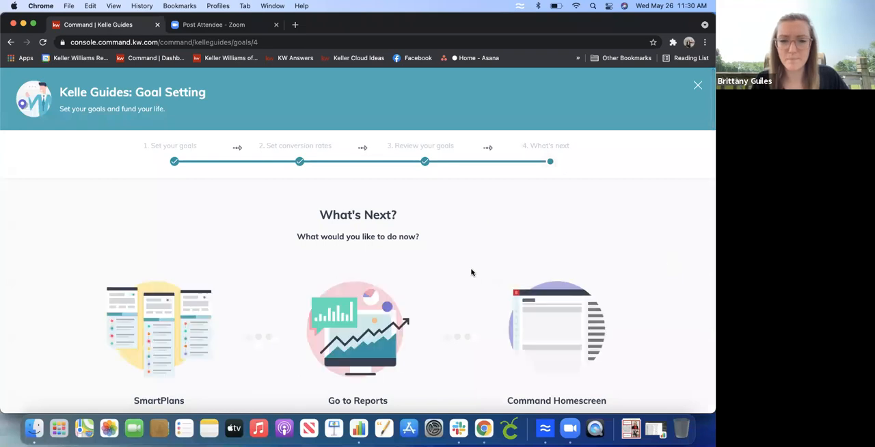
Choose View My Goals under Go to Reports
scroll("down", 3)
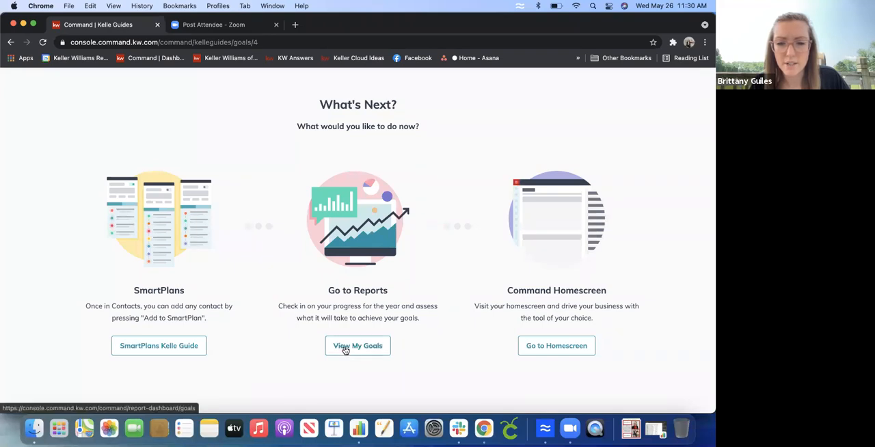
left_click(357, 345)
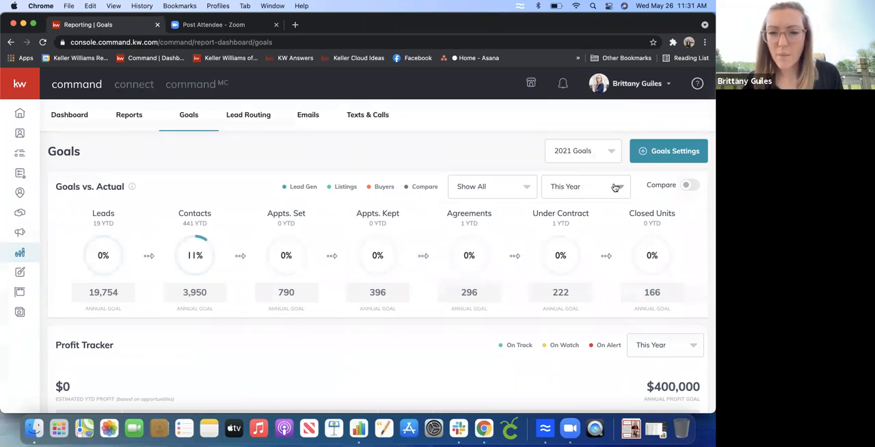
Change the Goals vs. Actual period from This Year to This Month
left_click(585, 186)
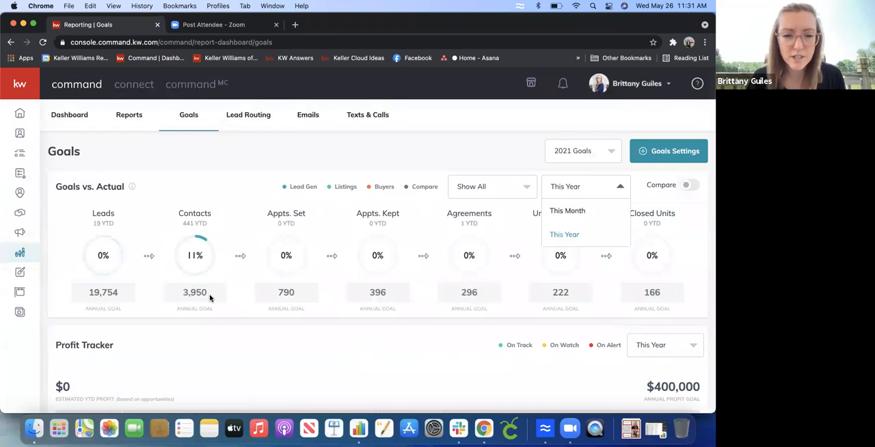
mouse_move(174, 295)
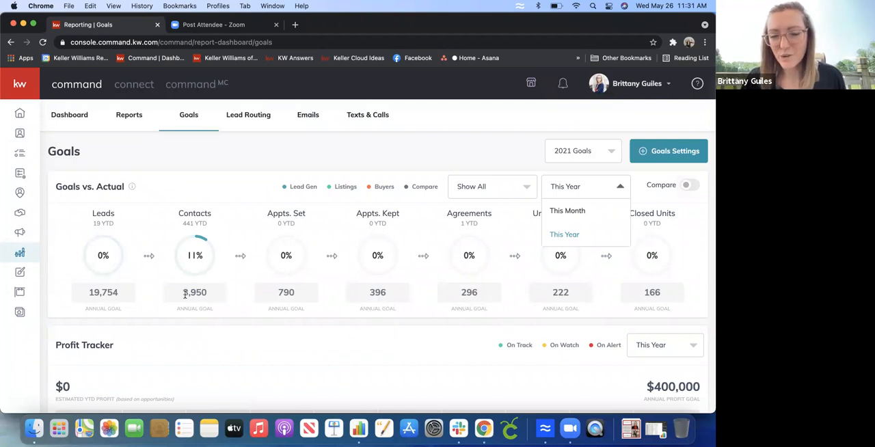
mouse_move(567, 211)
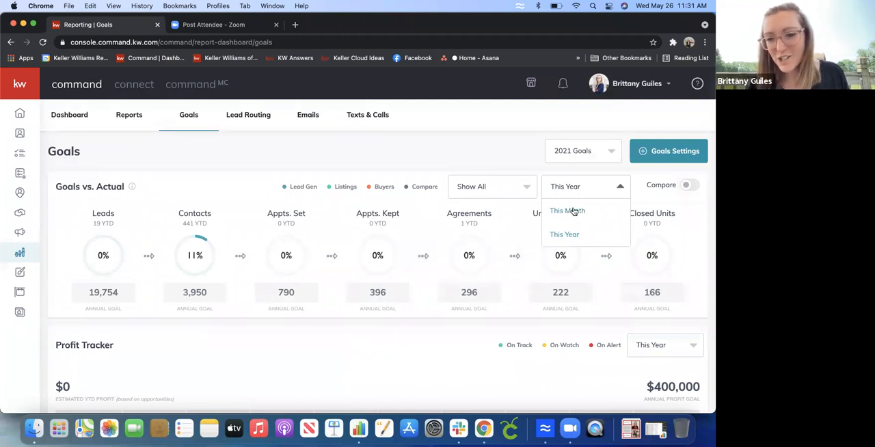
left_click(567, 211)
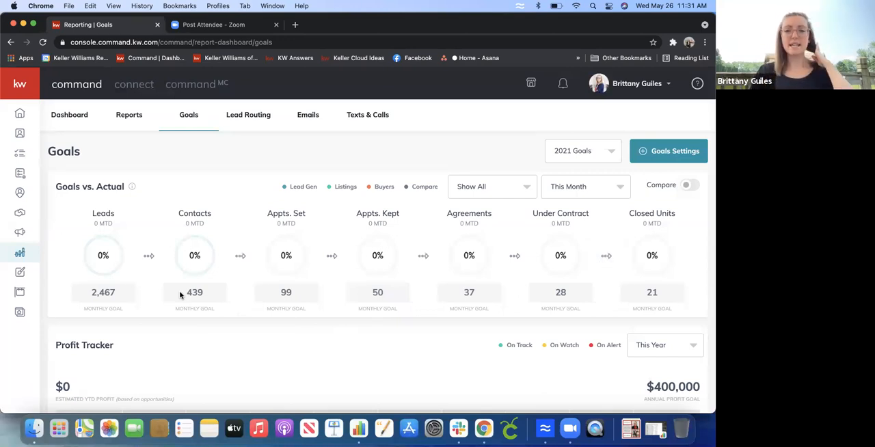
mouse_move(129, 286)
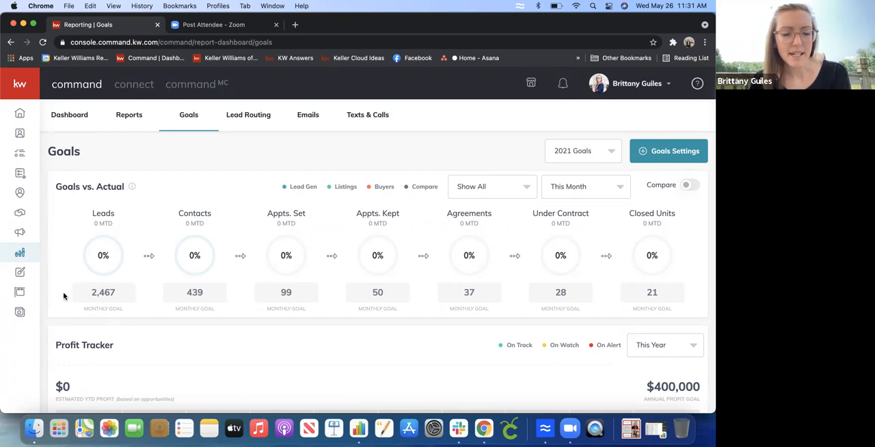
mouse_move(215, 272)
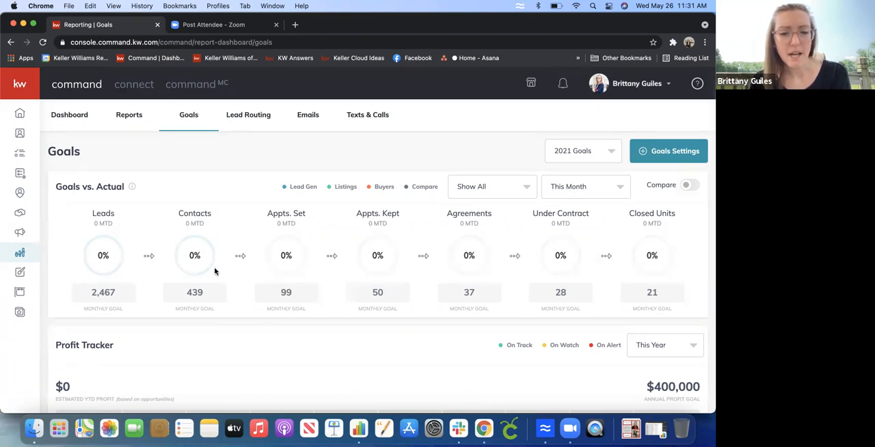
mouse_move(164, 289)
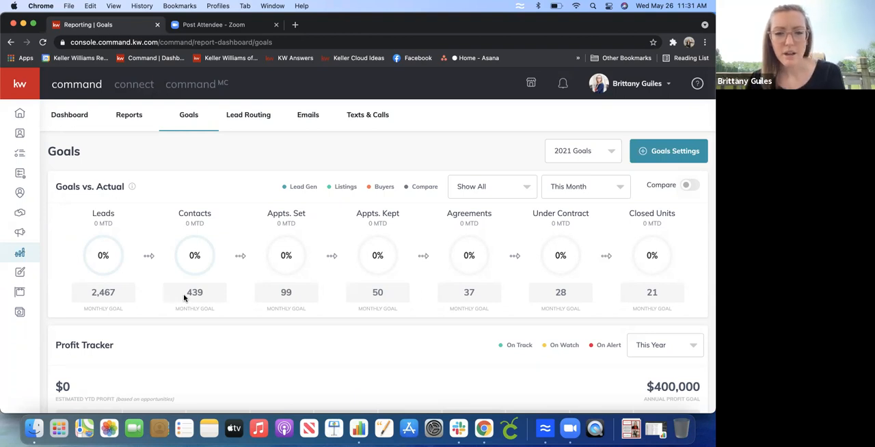
mouse_move(299, 301)
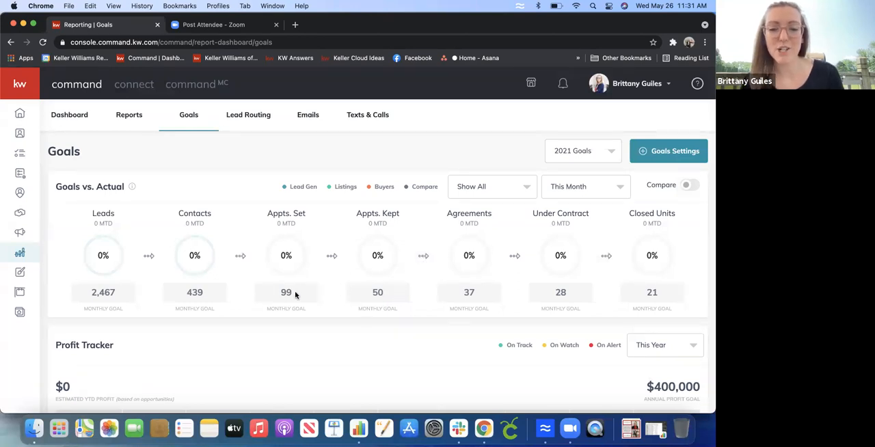
mouse_move(395, 290)
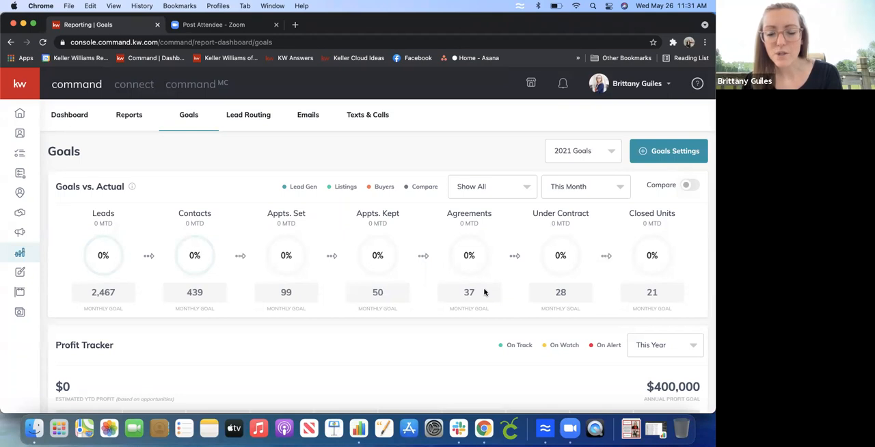
mouse_move(469, 255)
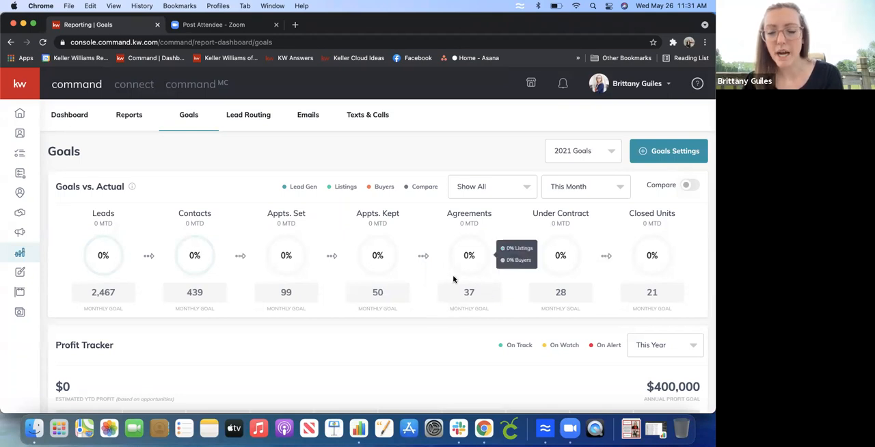
mouse_move(488, 296)
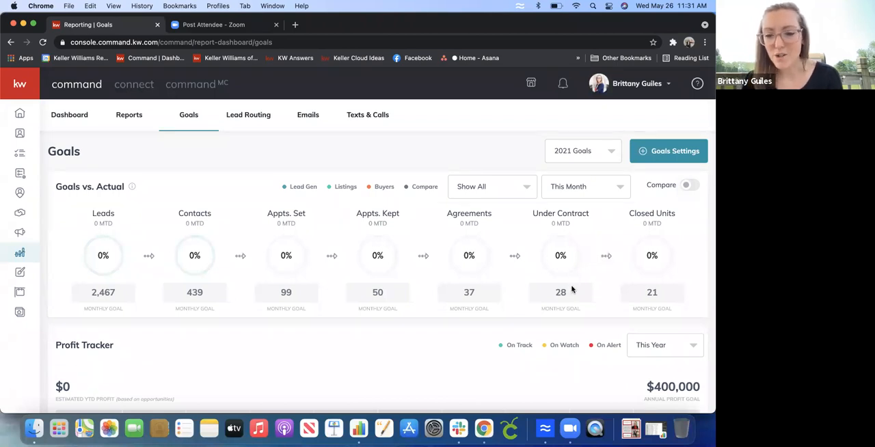
mouse_move(589, 286)
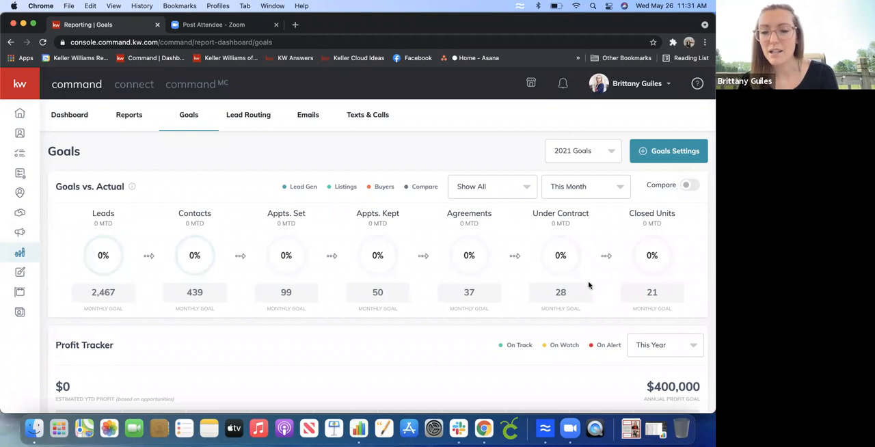
mouse_move(672, 297)
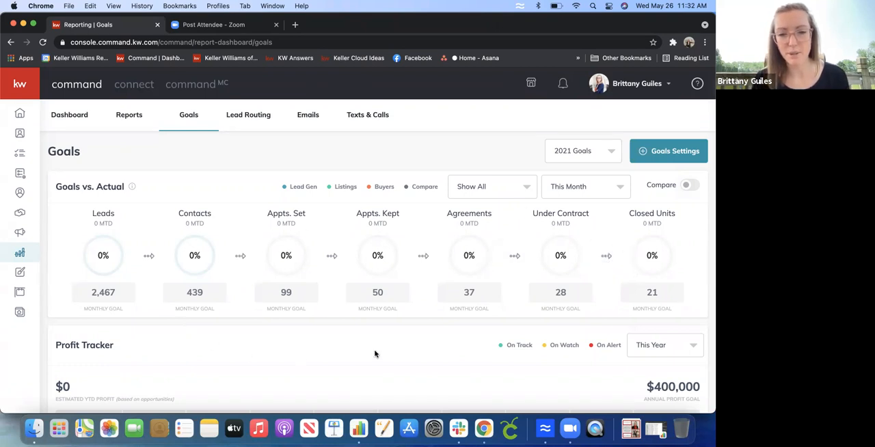
mouse_move(305, 292)
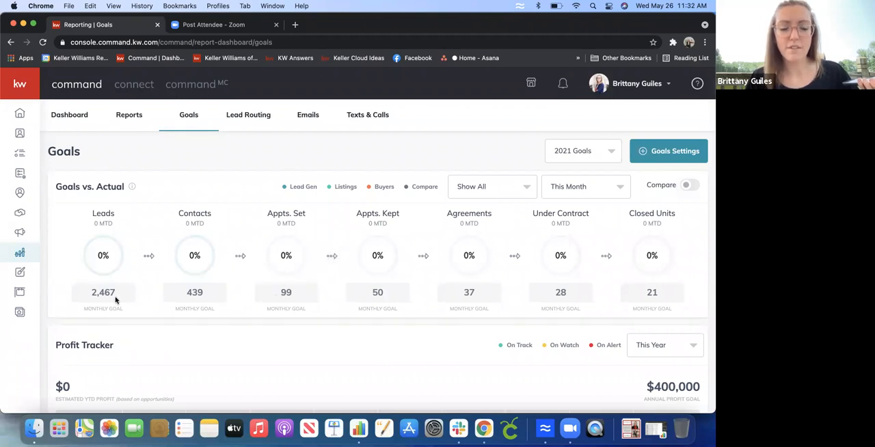
mouse_move(398, 297)
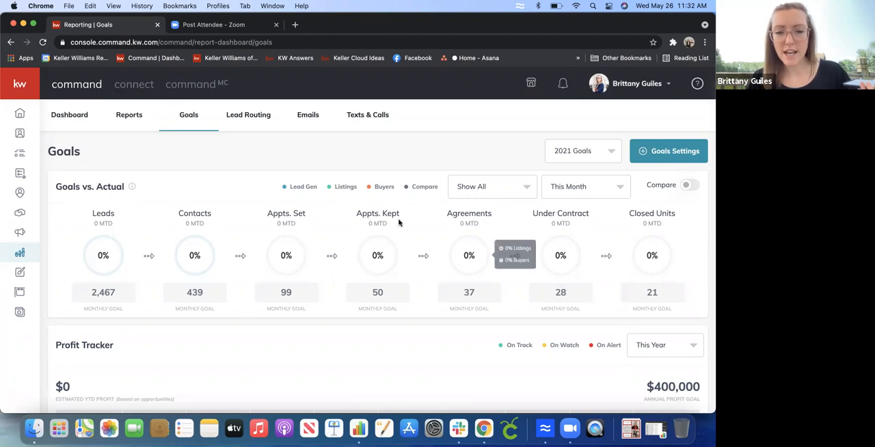
mouse_move(289, 285)
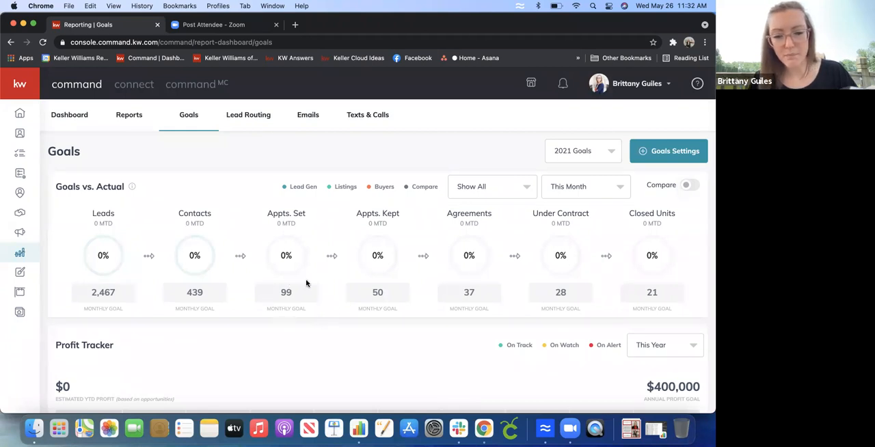
mouse_move(296, 293)
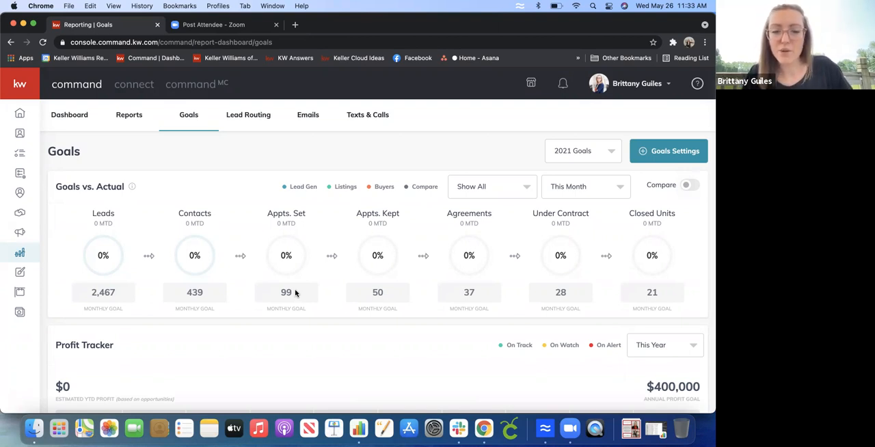
mouse_move(380, 308)
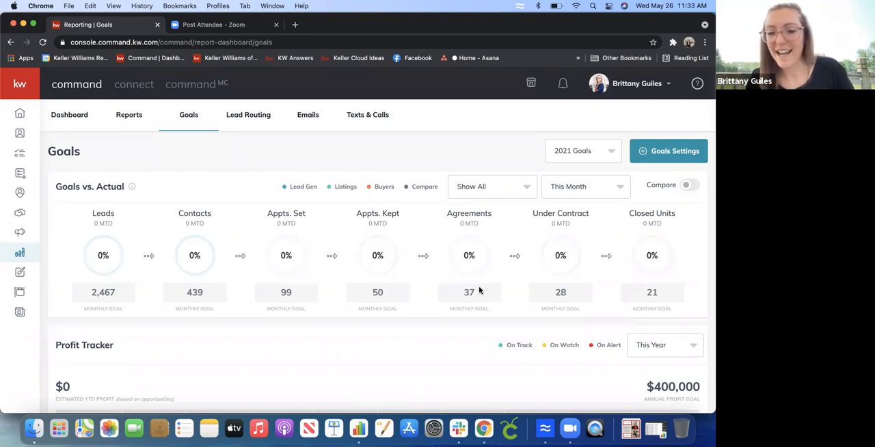
mouse_move(577, 294)
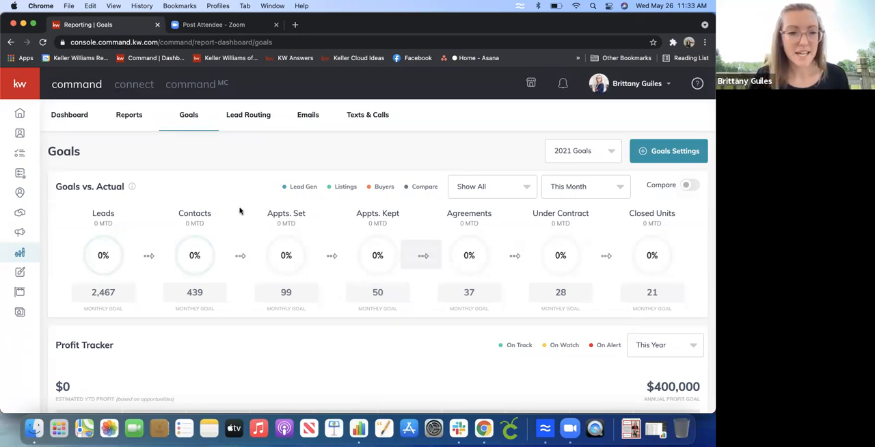
mouse_move(20, 213)
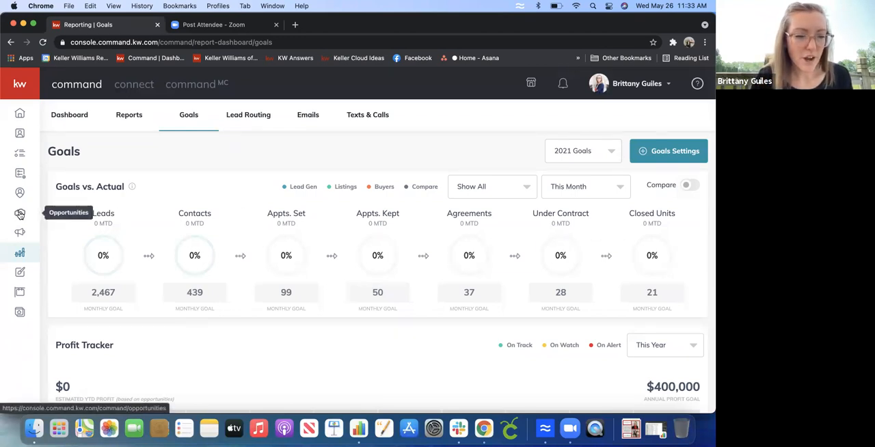
left_click(20, 214)
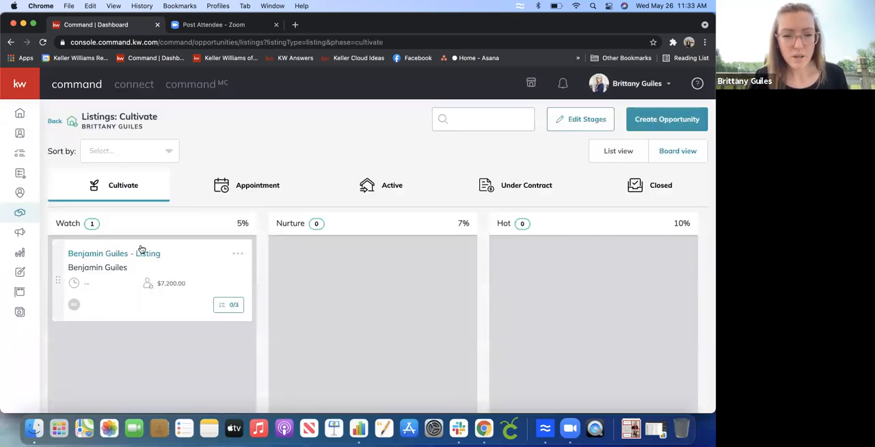
left_click(114, 253)
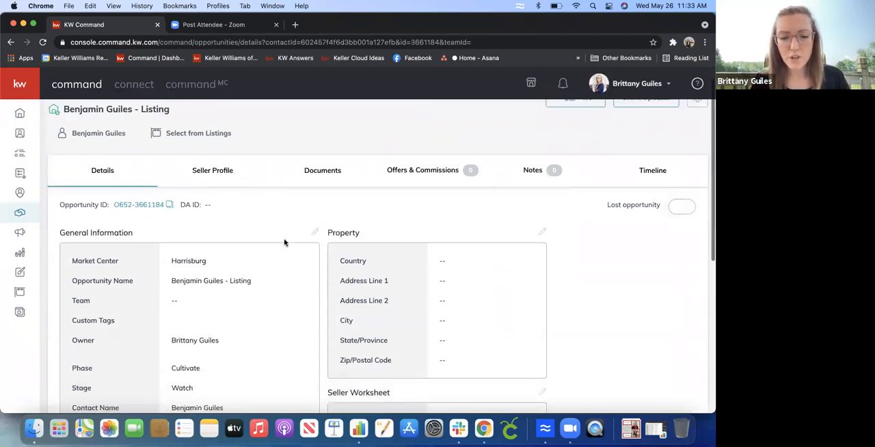
scroll("down", 3)
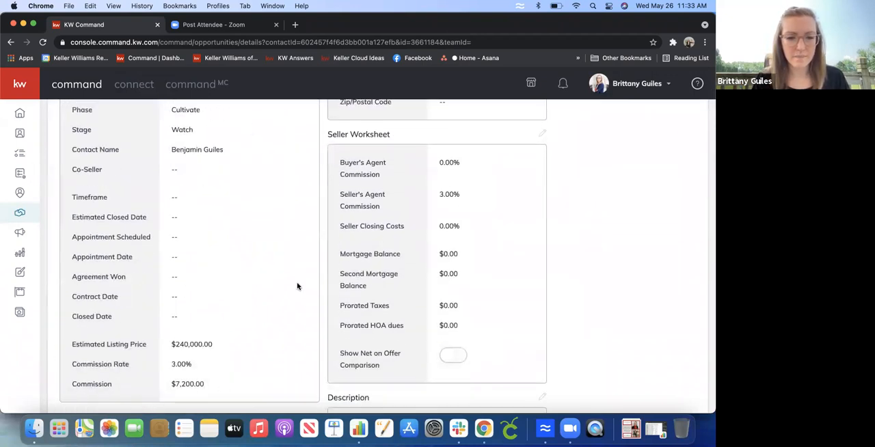
mouse_move(118, 311)
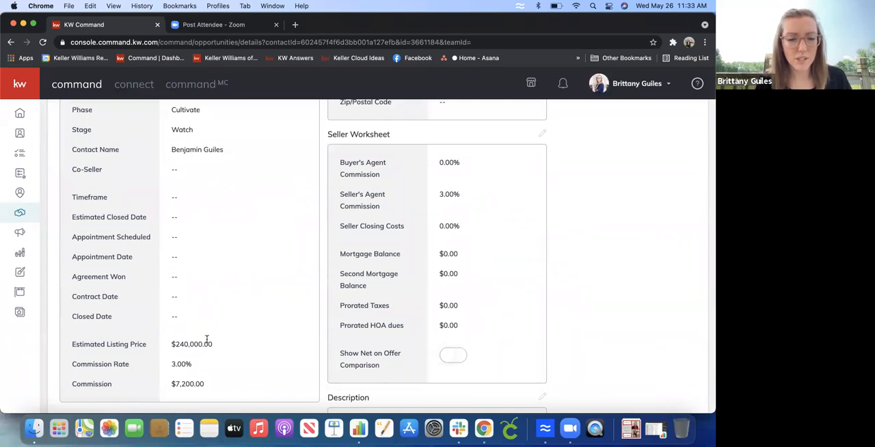
mouse_move(153, 360)
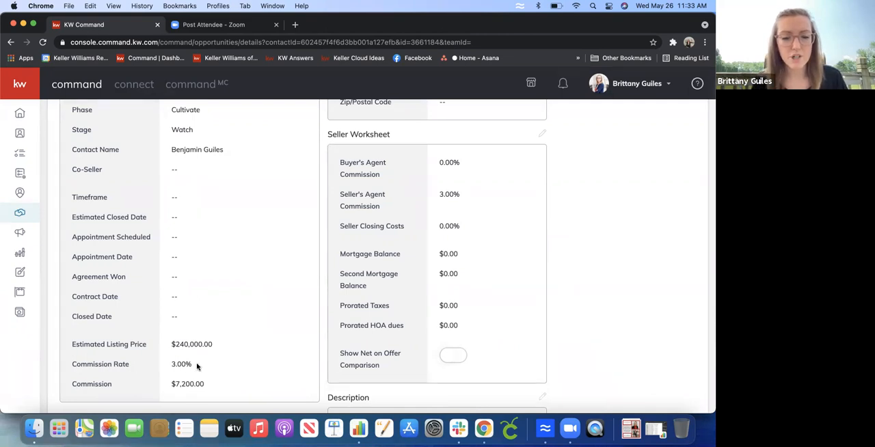
mouse_move(210, 386)
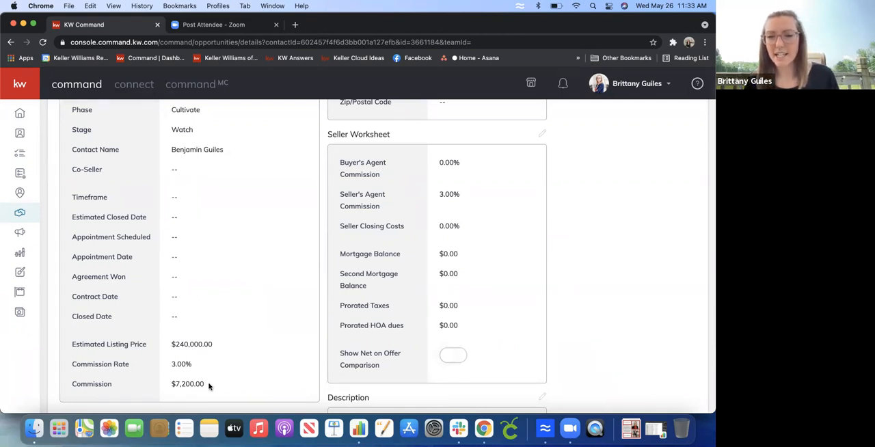
mouse_move(223, 364)
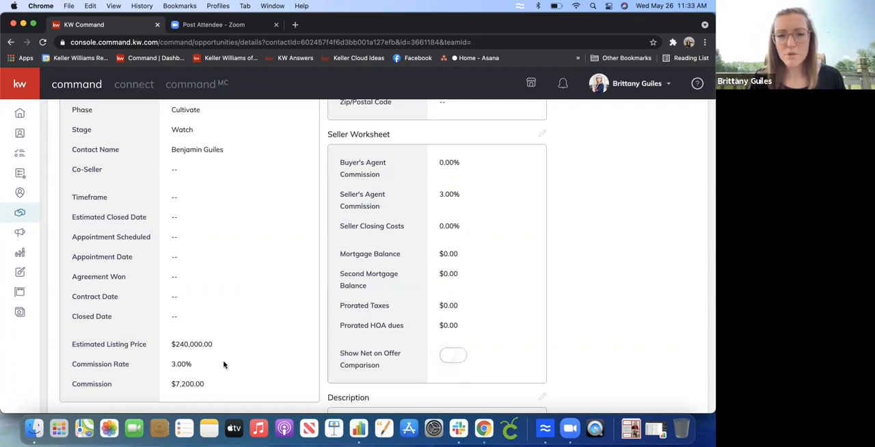
mouse_move(20, 212)
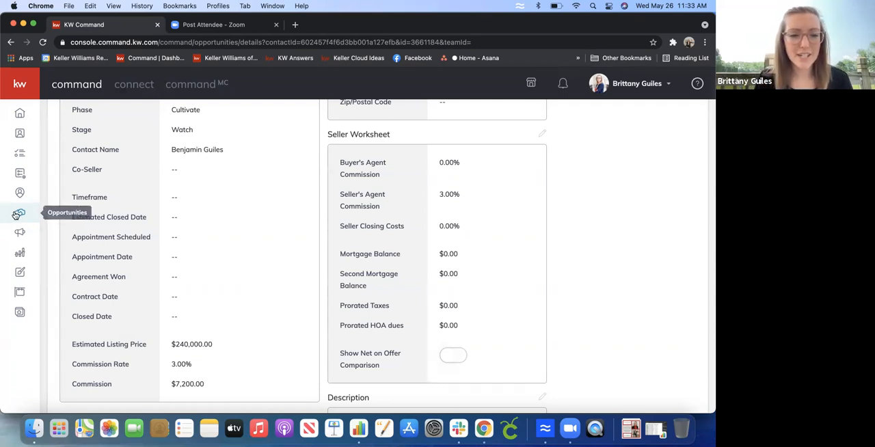
Go from the opportunity details through Opportunities to the Reports dashboard
left_click(20, 214)
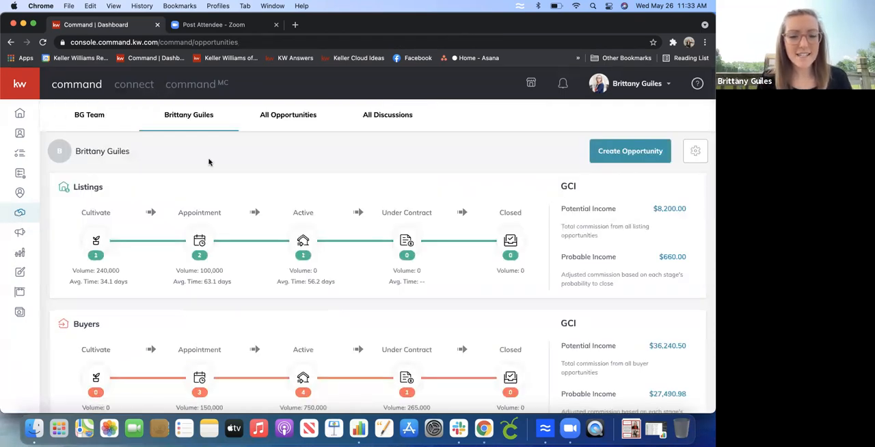
mouse_move(128, 183)
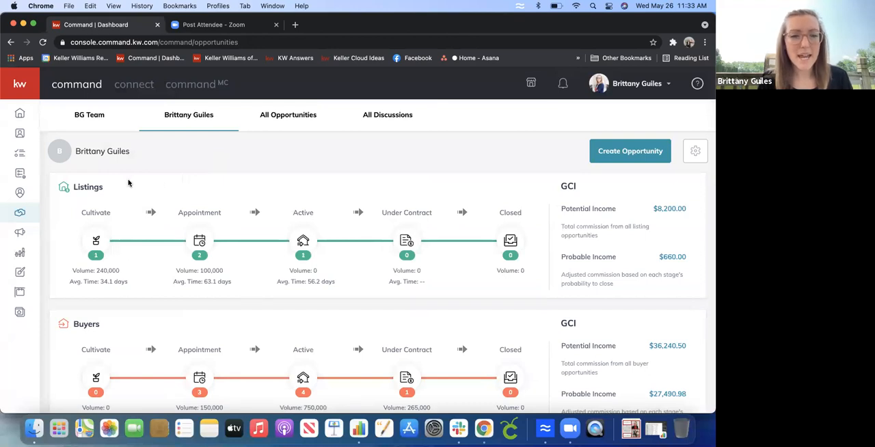
mouse_move(20, 253)
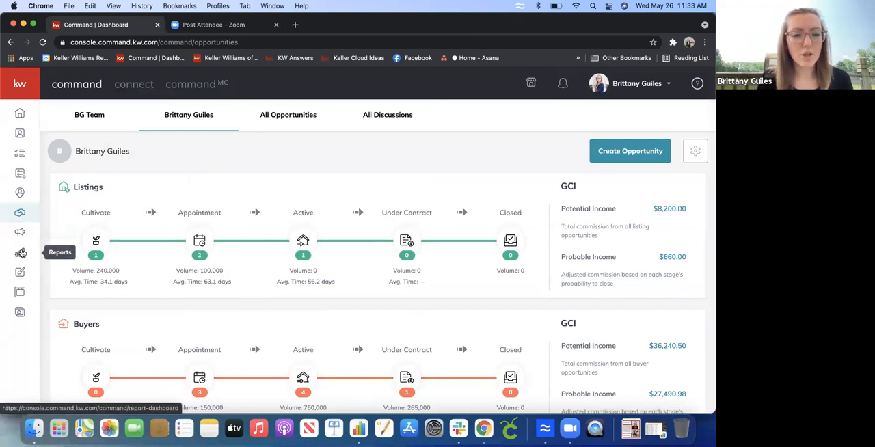
left_click(20, 253)
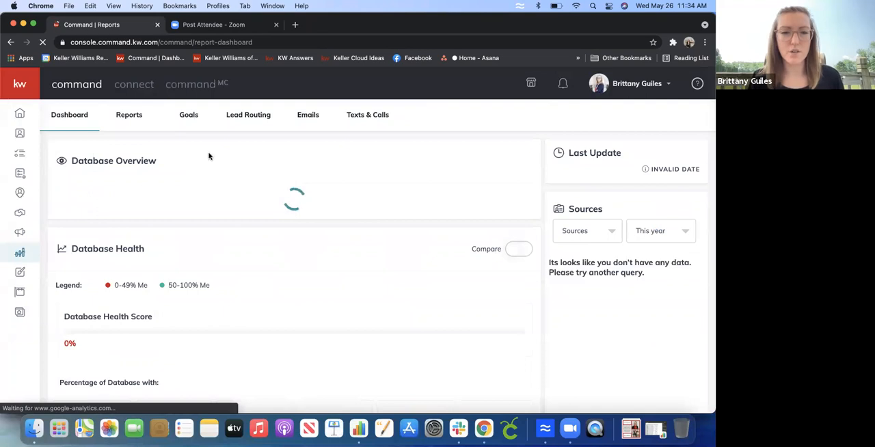
Select the Goals tab in the Reports dashboard
left_click(188, 115)
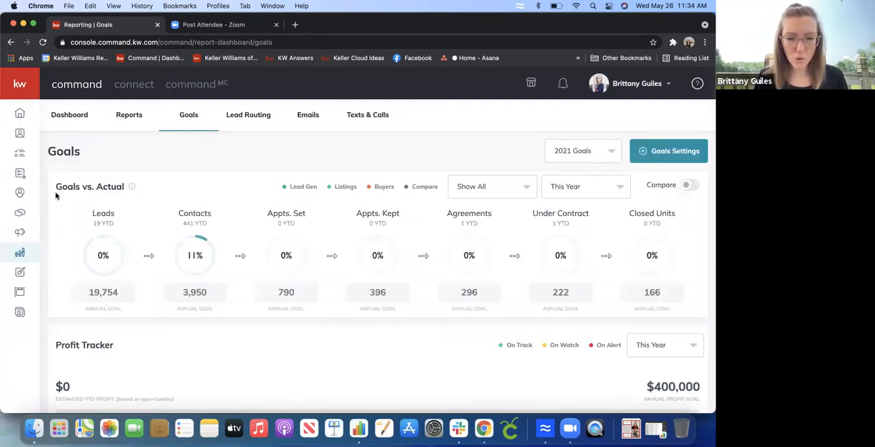
mouse_move(709, 268)
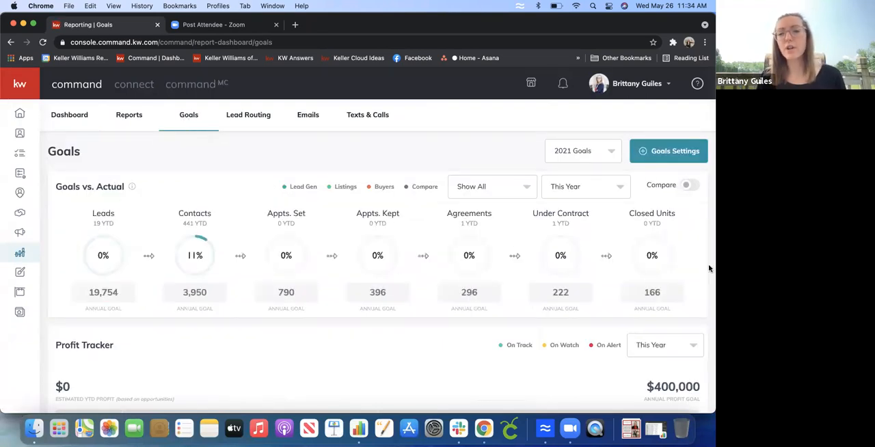
mouse_move(561, 255)
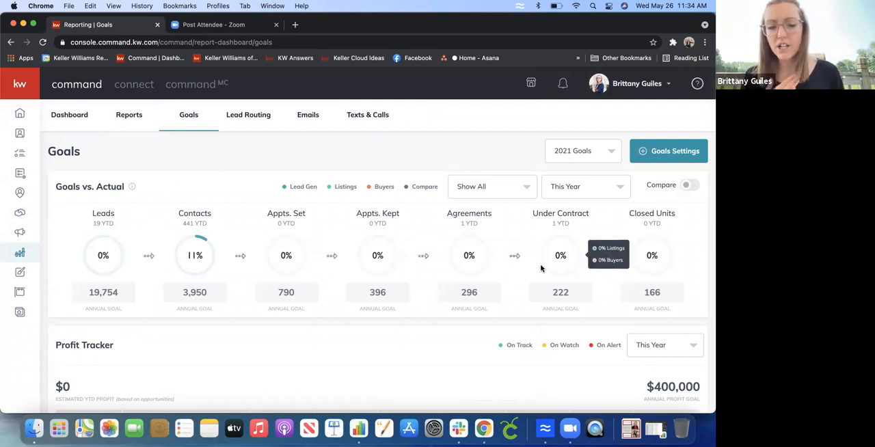
mouse_move(19, 213)
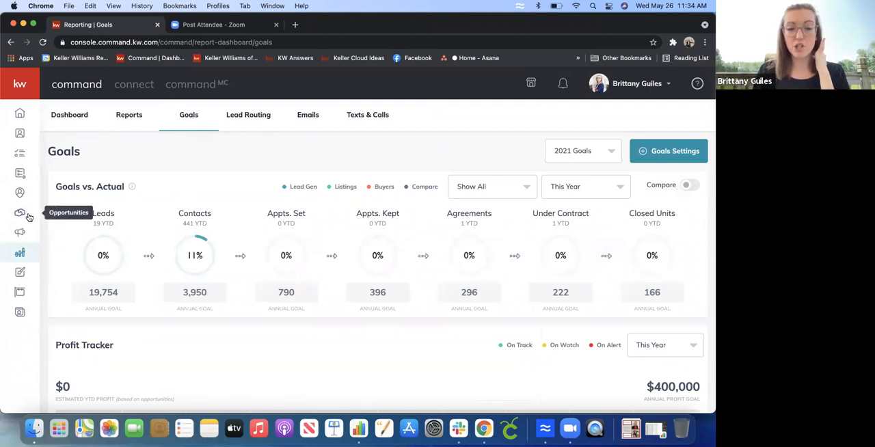
mouse_move(223, 260)
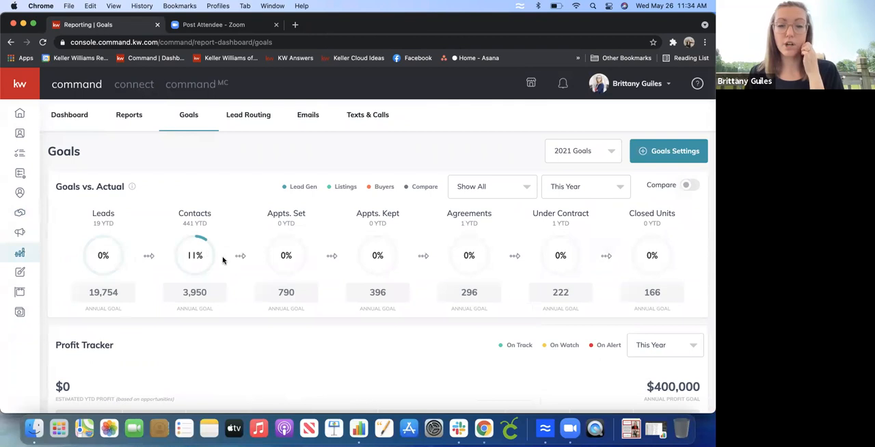
mouse_move(400, 304)
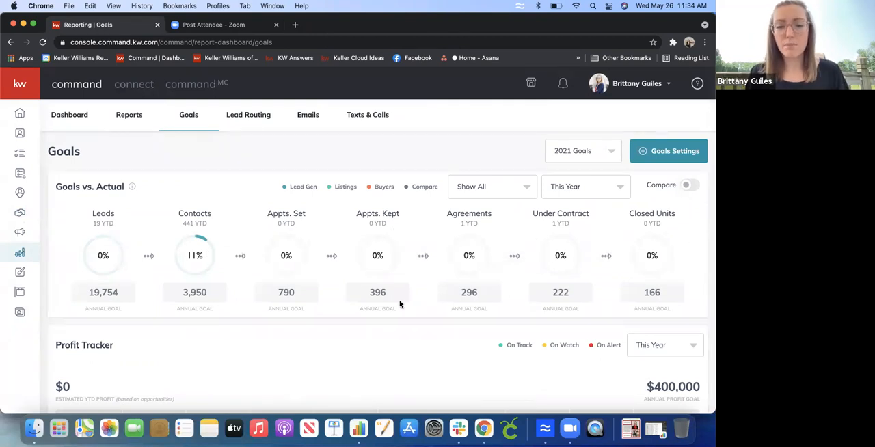
mouse_move(286, 255)
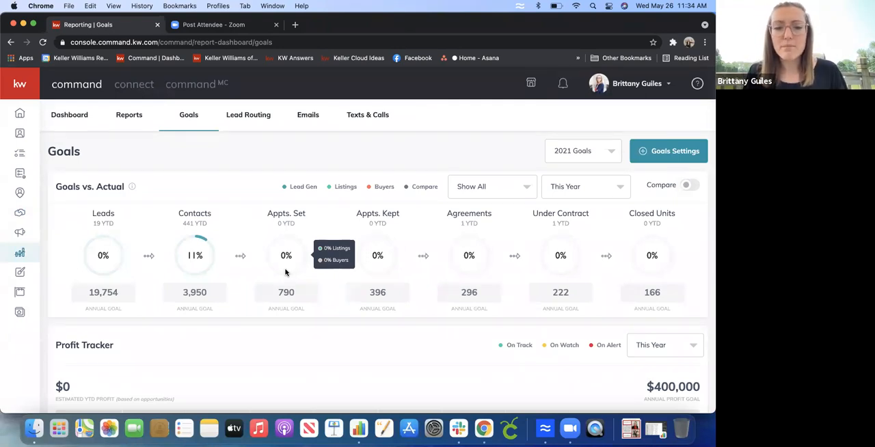
mouse_move(469, 254)
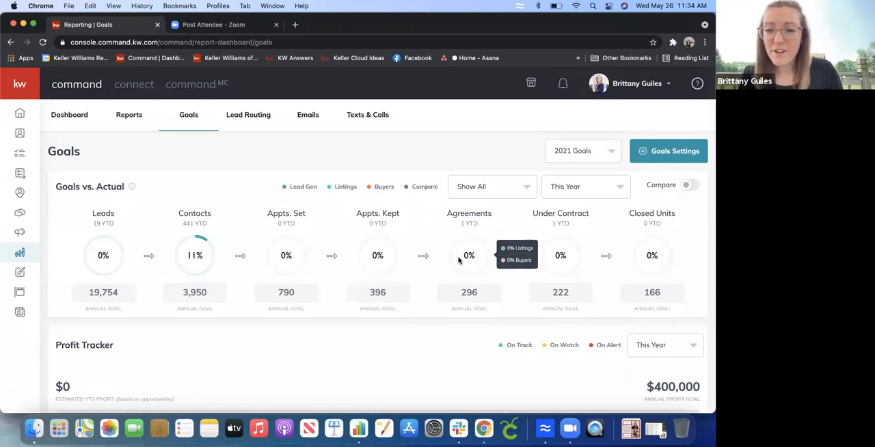
mouse_move(556, 252)
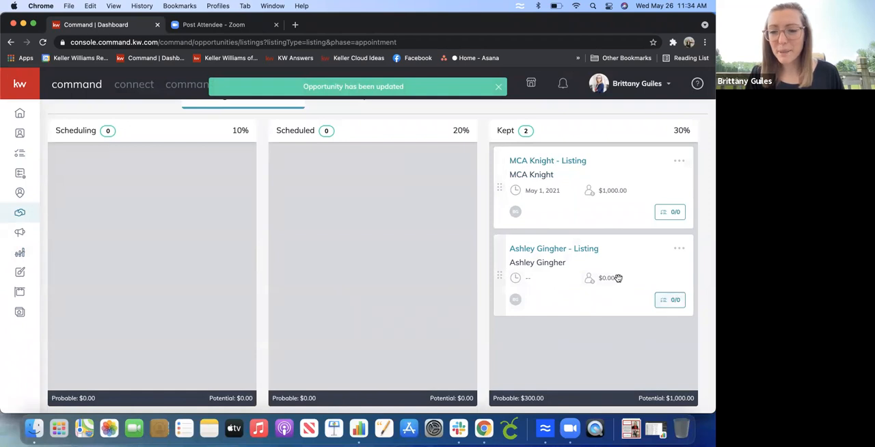
mouse_move(581, 277)
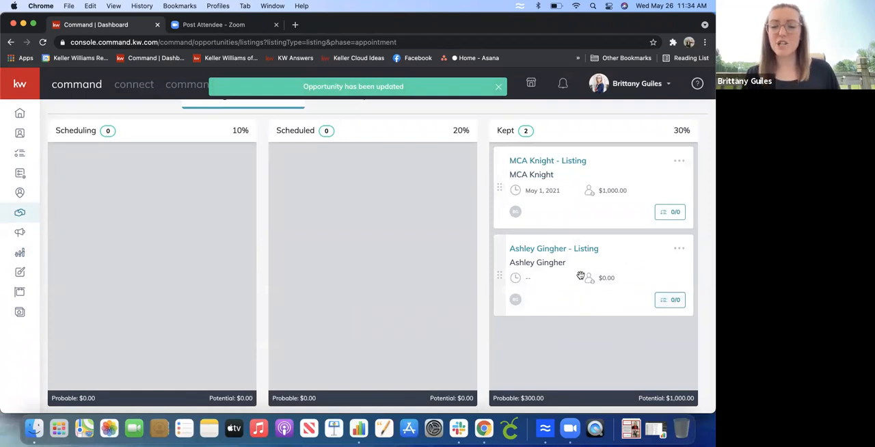
Dismiss the 'opportunity updated' confirmation on the Appointment-phase listings board
left_click(499, 86)
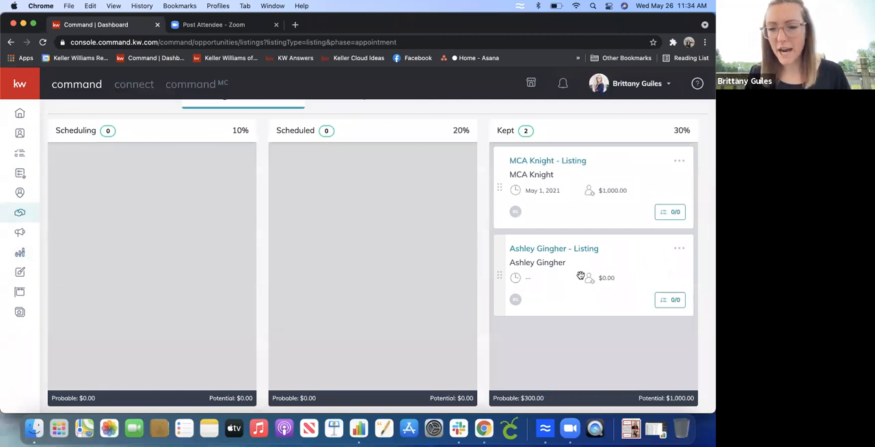
mouse_move(93, 245)
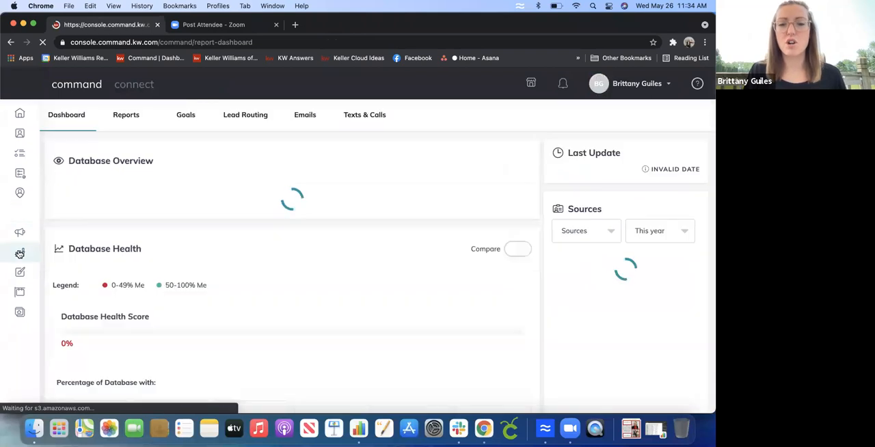
Open the Goals report showing funnel targets versus actuals and the $400,000 profit goal
left_click(188, 114)
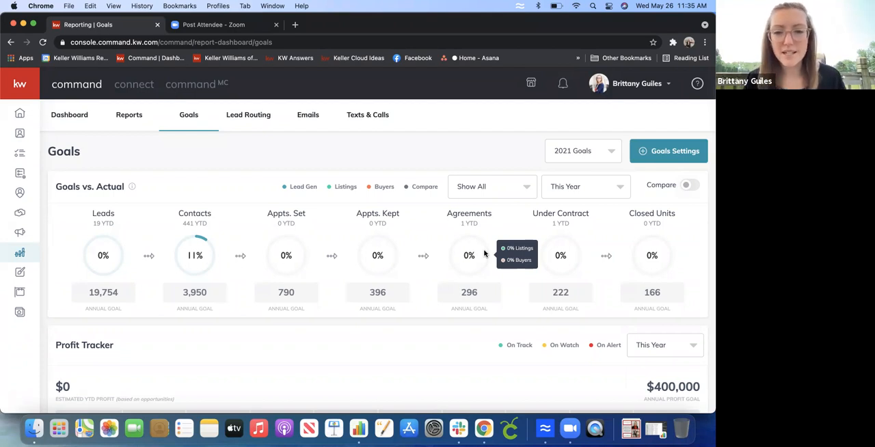
mouse_move(402, 406)
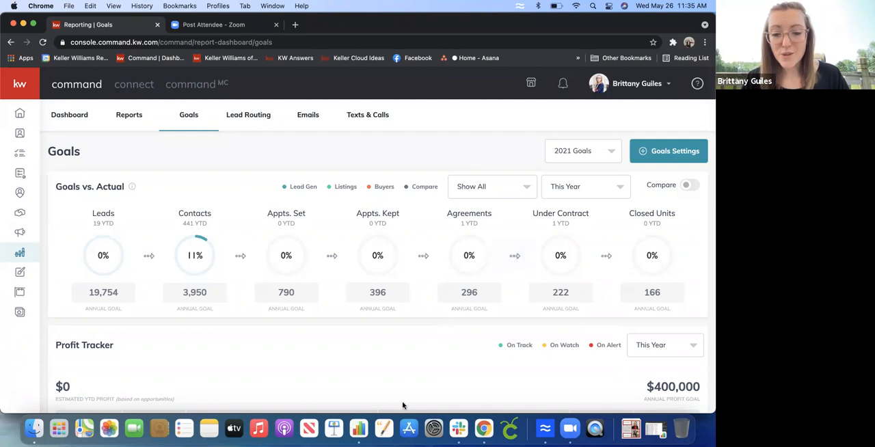
mouse_move(358, 429)
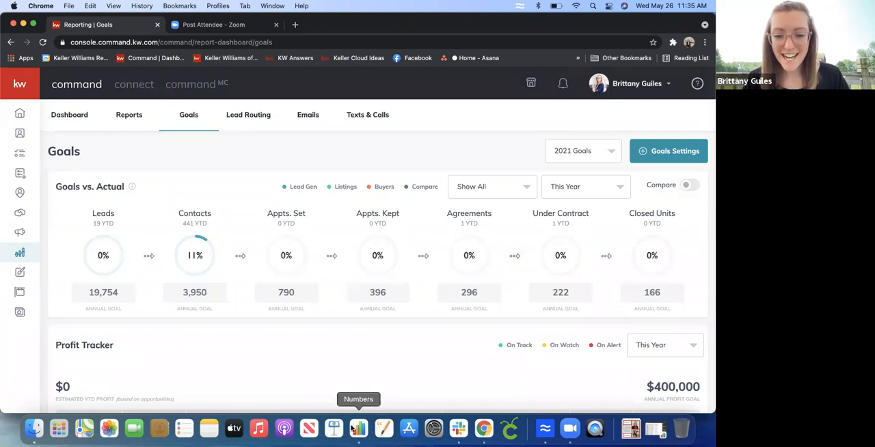
mouse_move(538, 317)
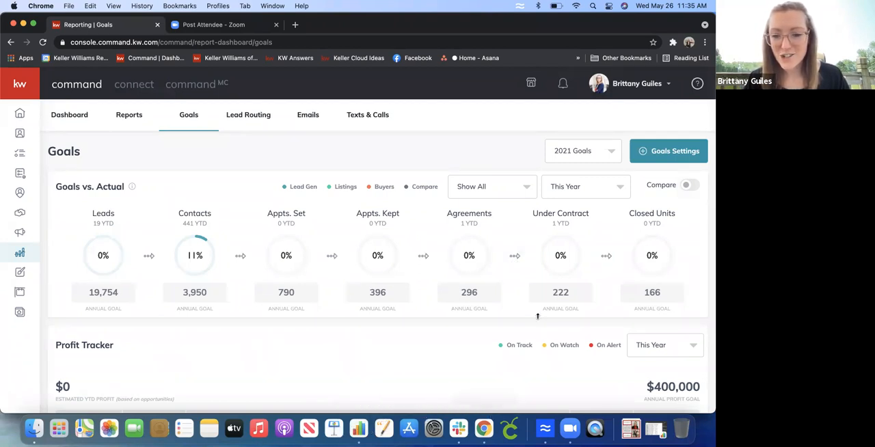
mouse_move(560, 255)
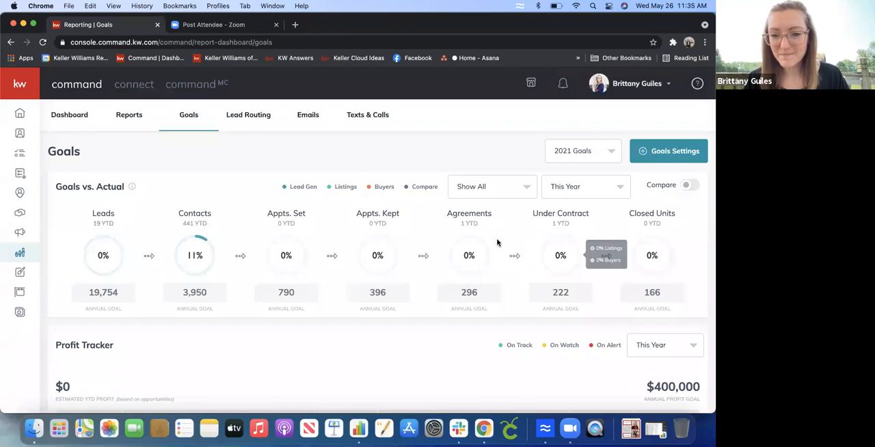